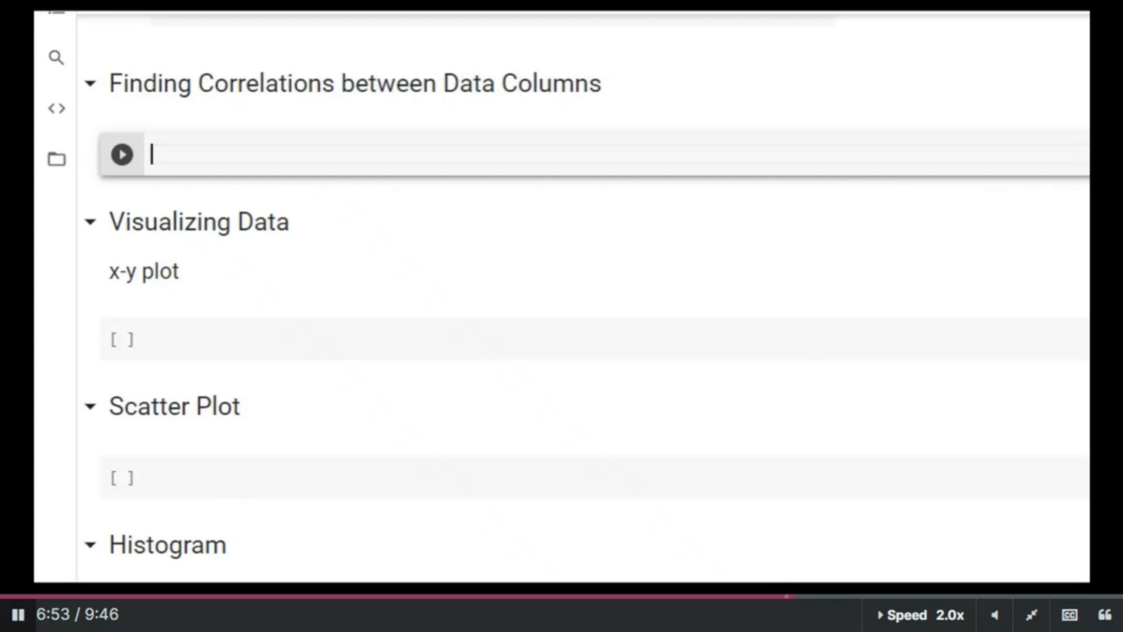
Switch to the student_lec2_BasicOperations notebook and scroll to the Grouping Data section
click(120, 154)
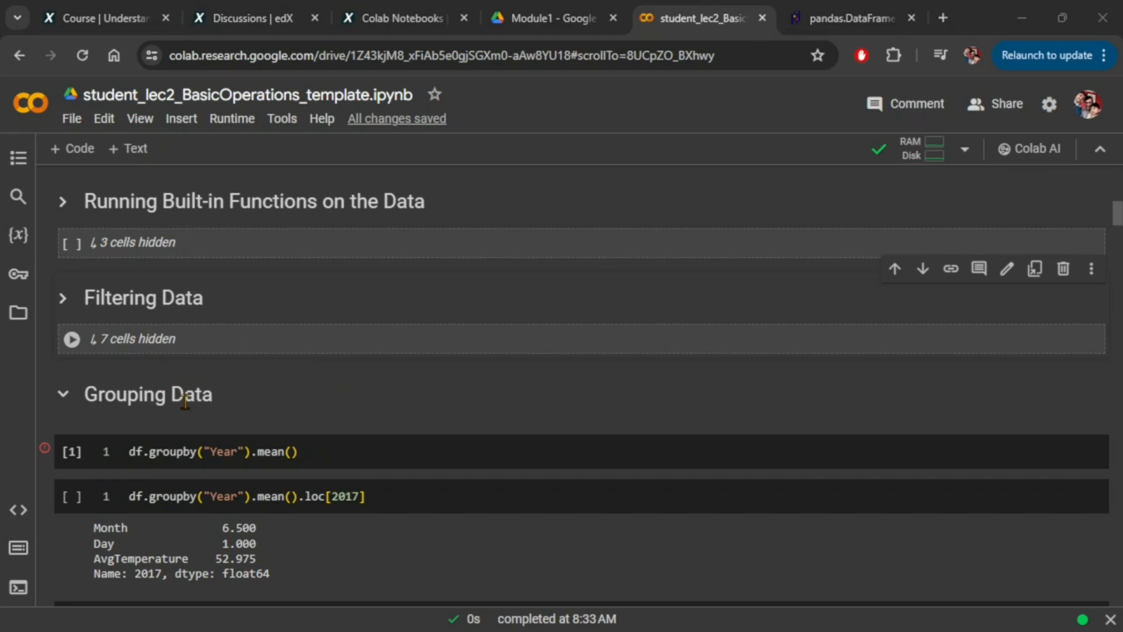
scroll(down, 3)
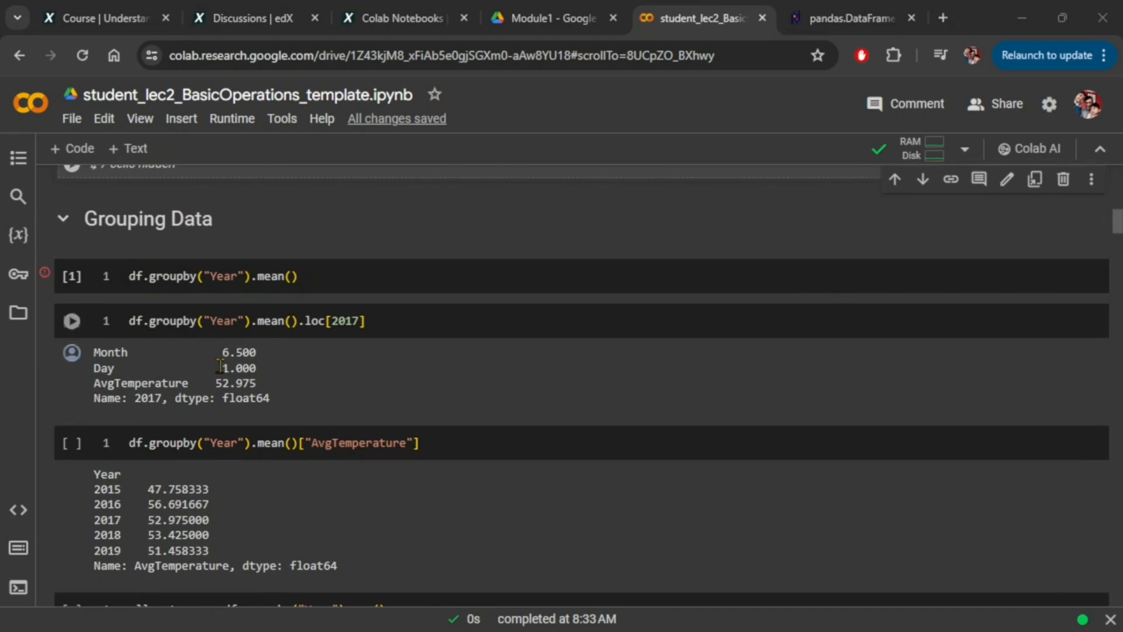
Run df.groupby("Year").mean() and review its TypeError about converting North America to numeric
click(71, 276)
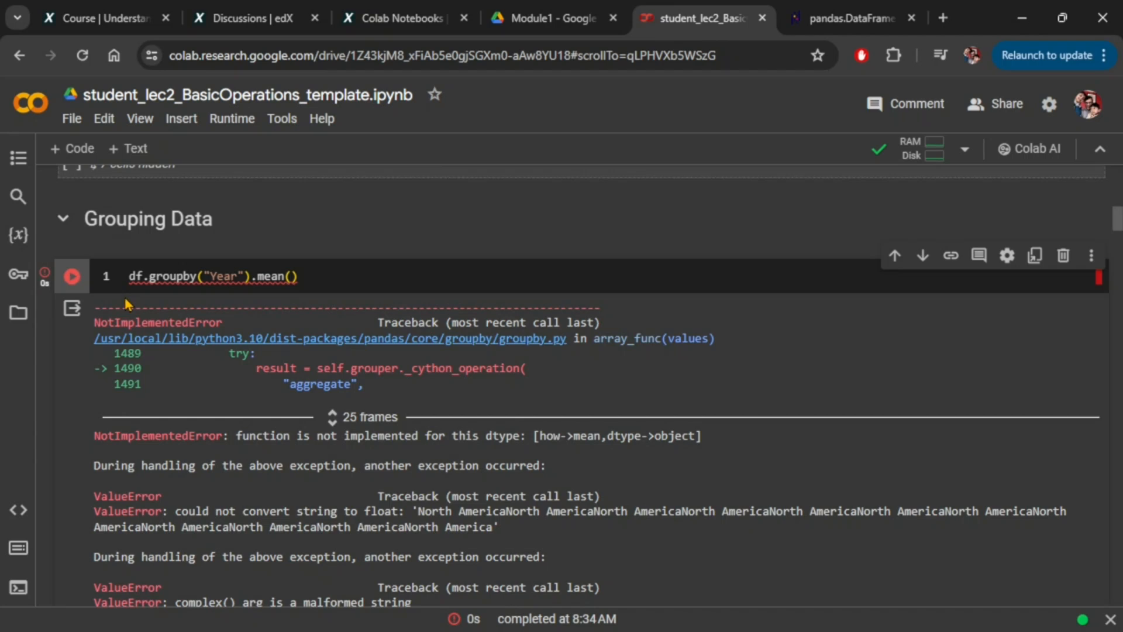
scroll(down, 3)
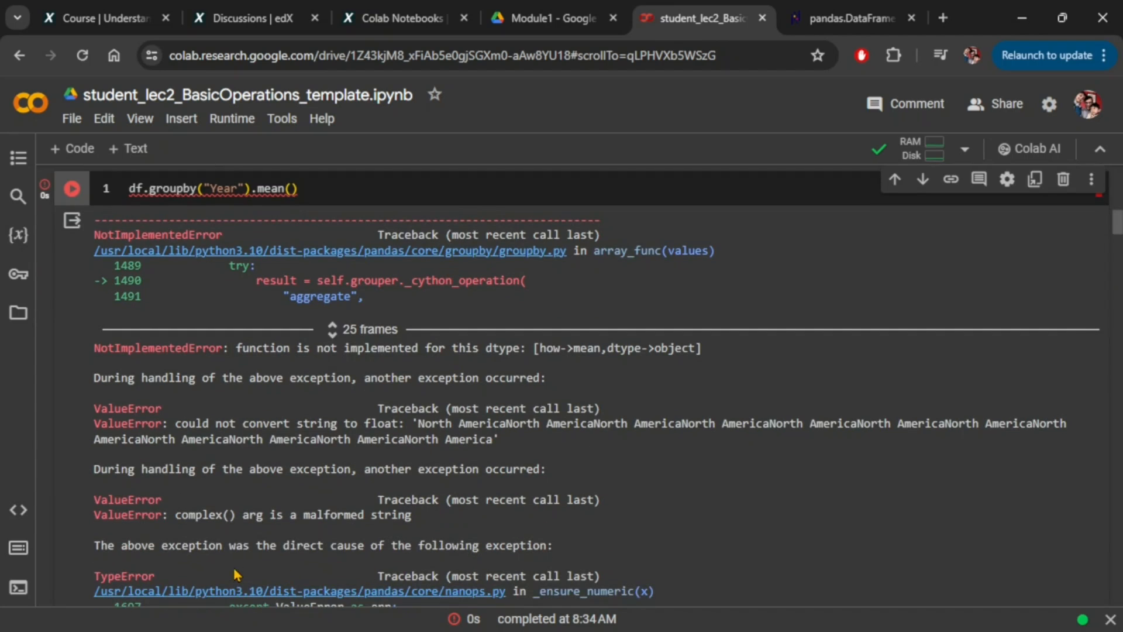
mouse_move(676, 539)
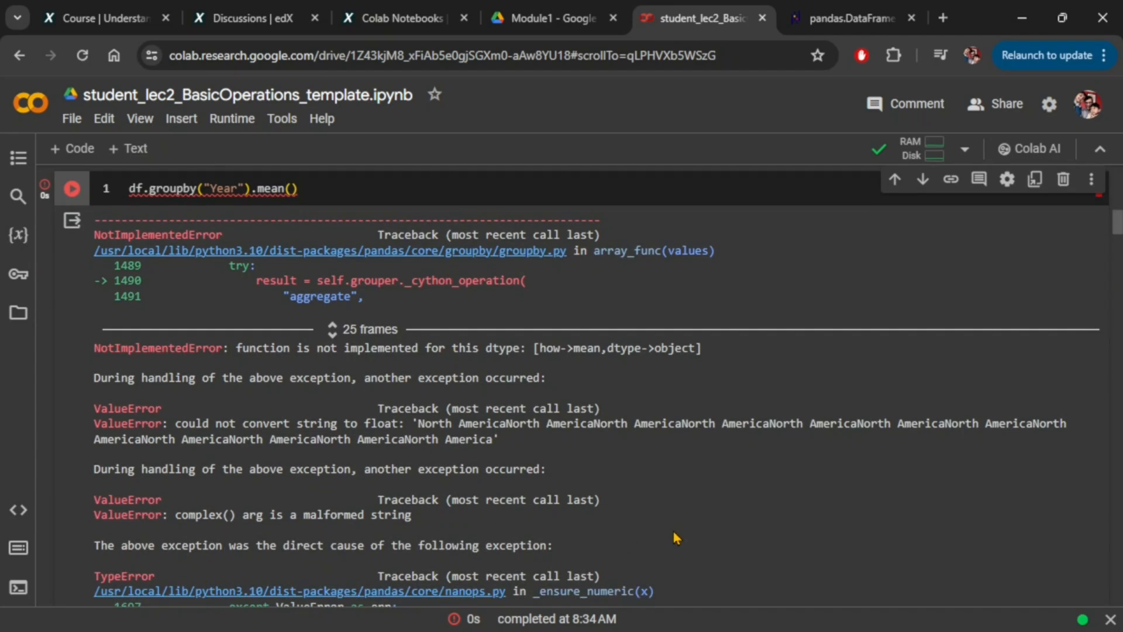
scroll(down, 3)
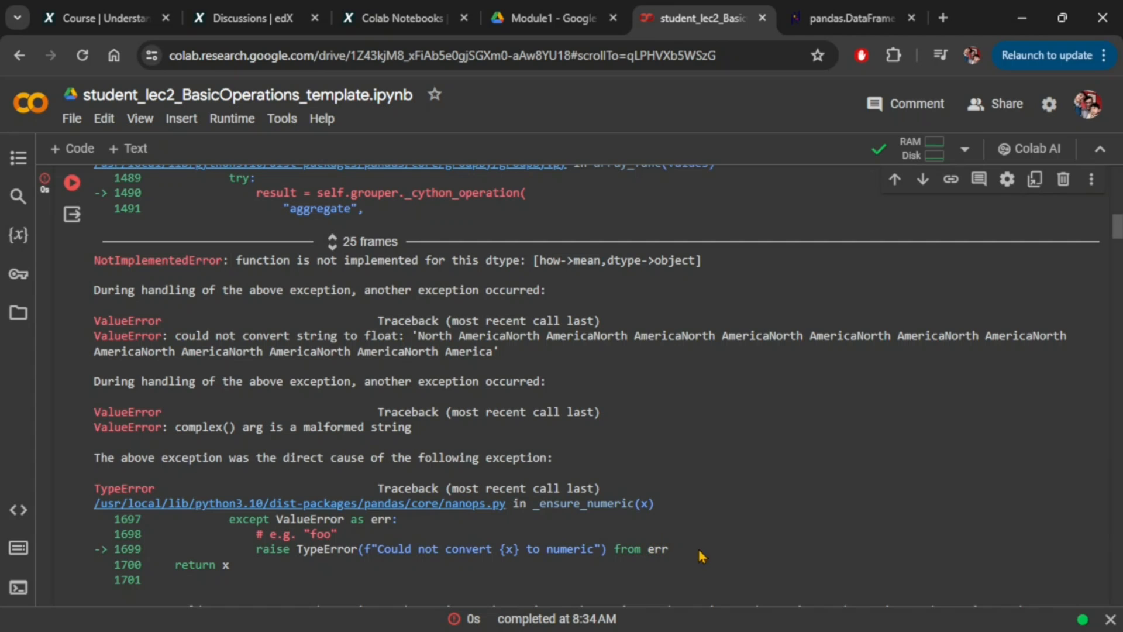
scroll(down, 3)
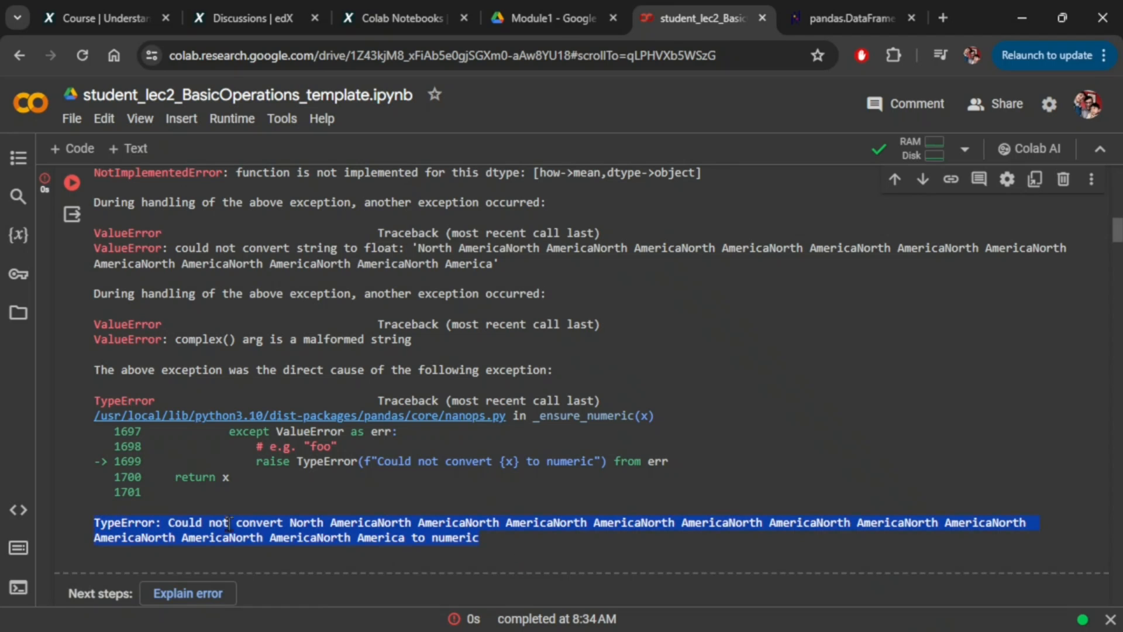
scroll(up, 3)
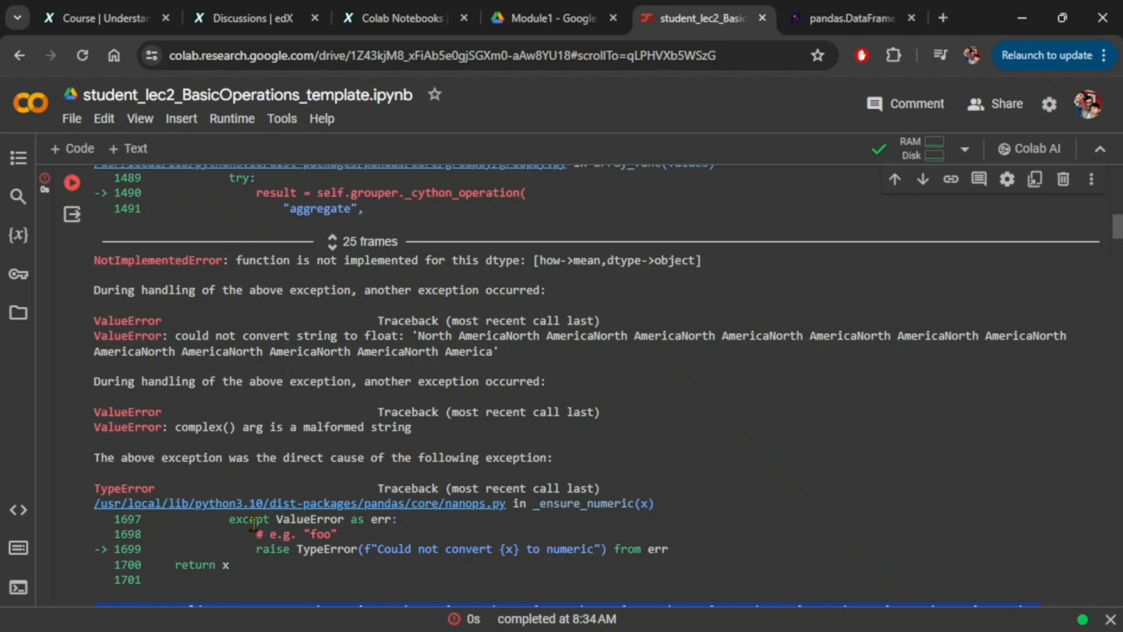
scroll(up, 3)
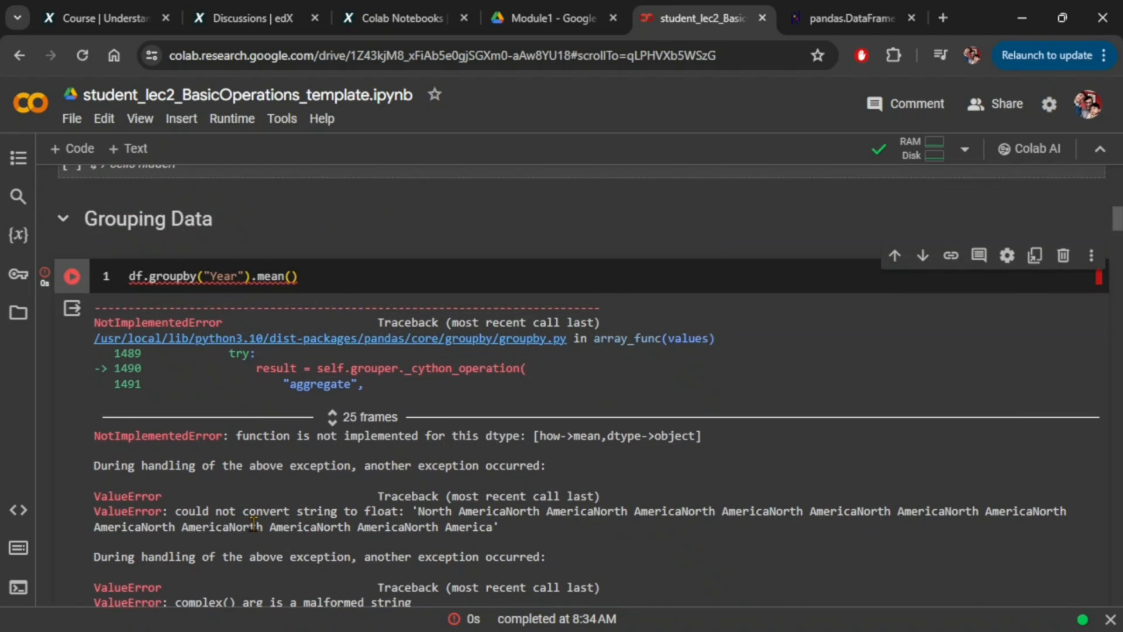
scroll(up, 3)
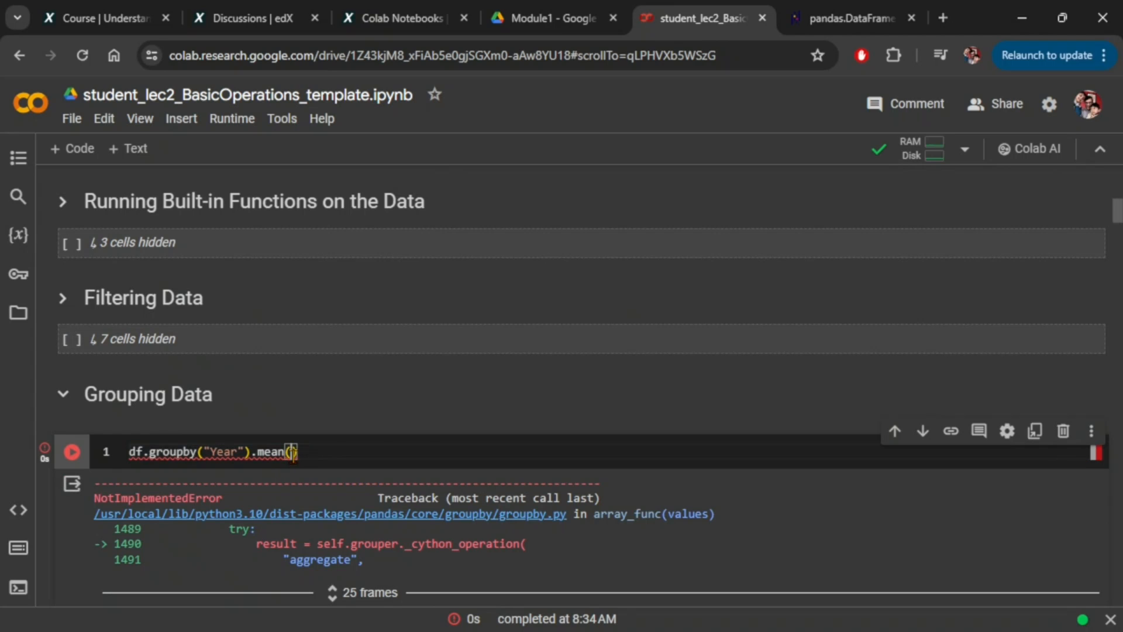
Add numeric_only=True to the groupby Year mean() call and rerun the cell
text(numeric_only=True)
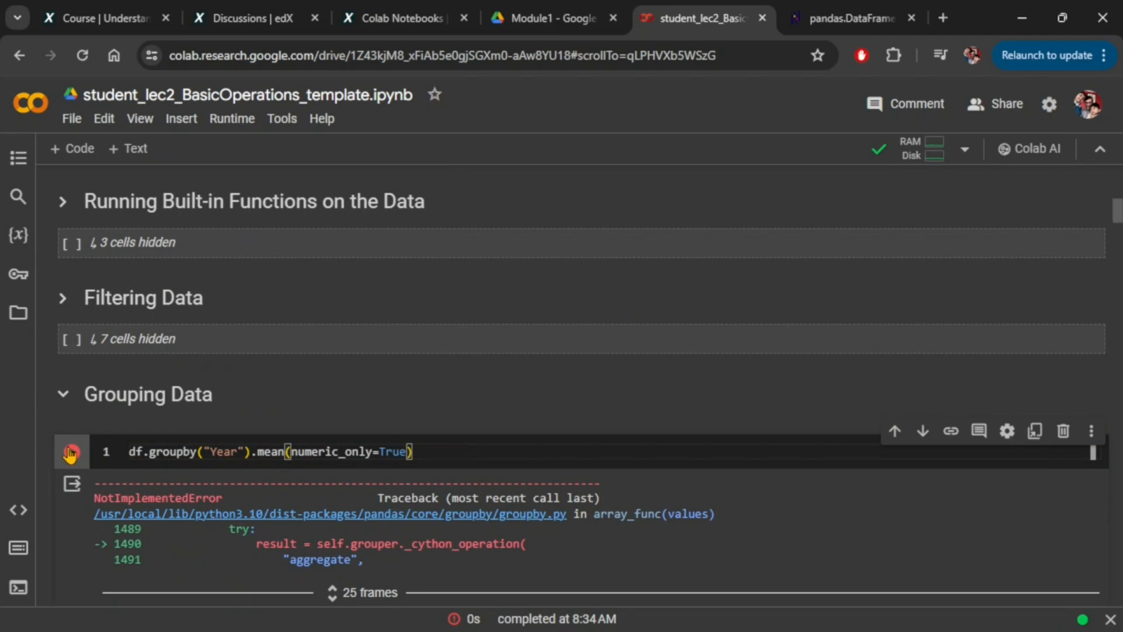
click(71, 451)
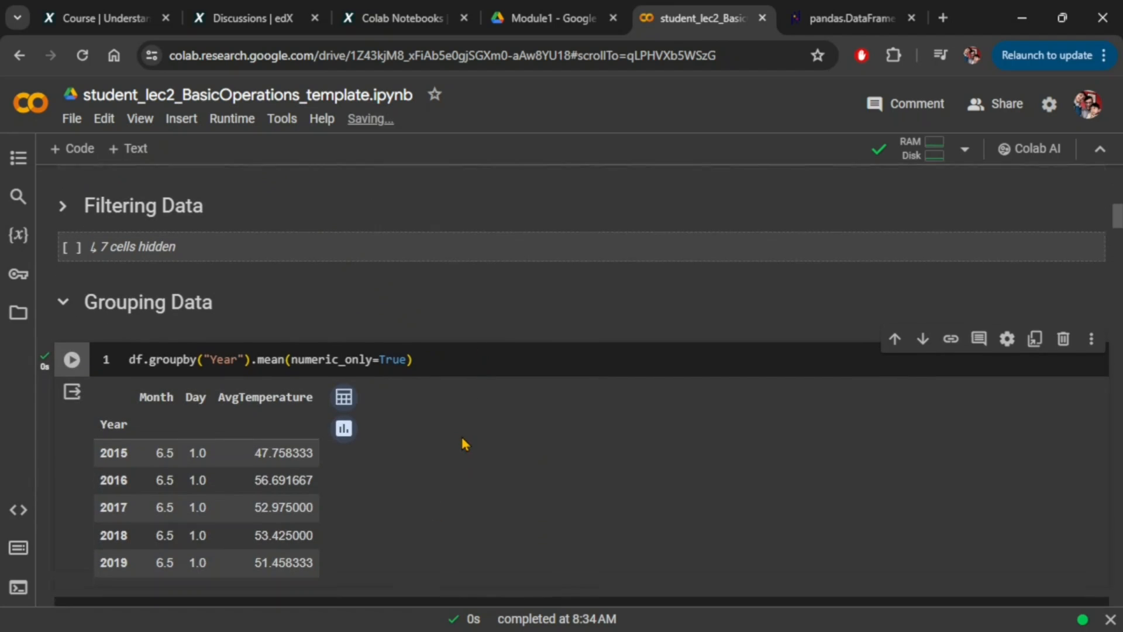
scroll(down, 3)
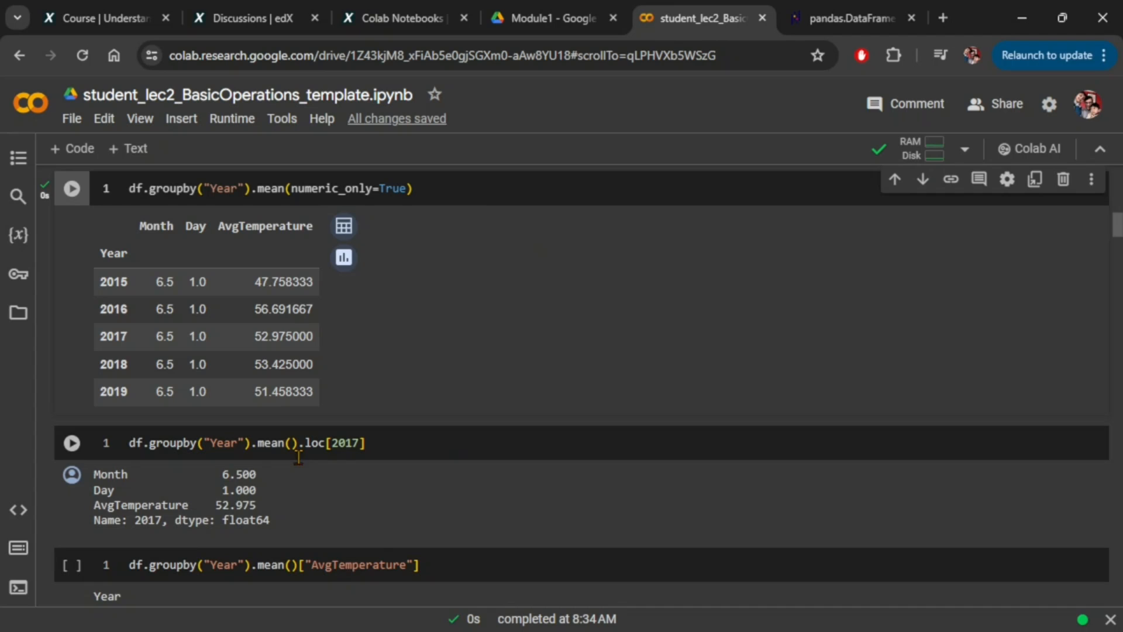
Run the .loc[2017] means cell, review its non-numeric error, and add numeric_only=True
click(72, 443)
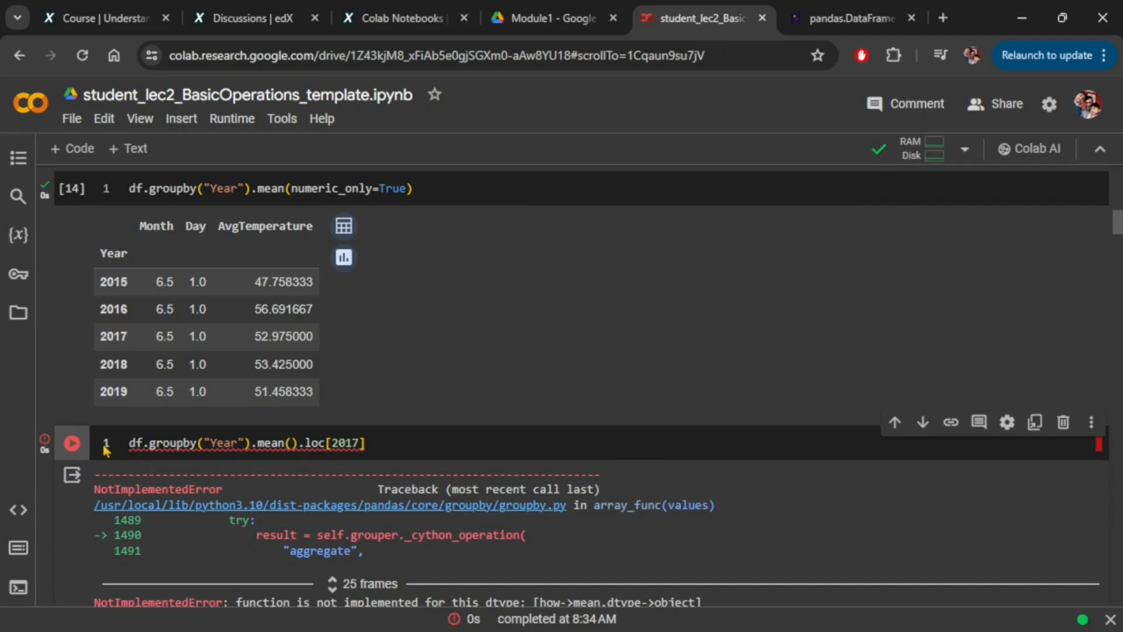
scroll(down, 3)
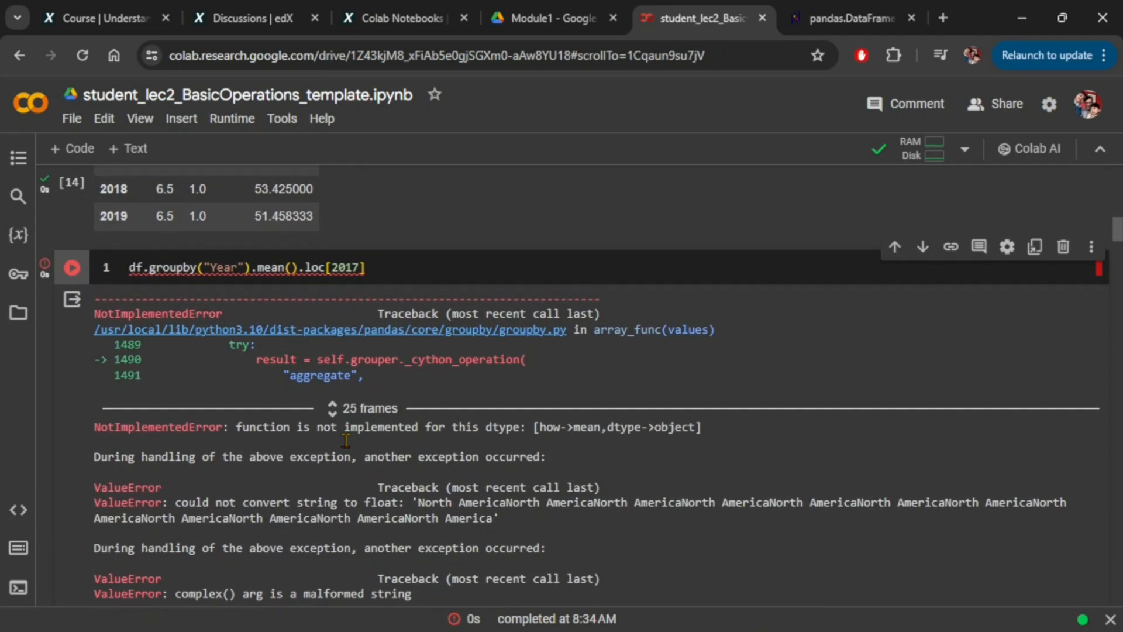
scroll(down, 3)
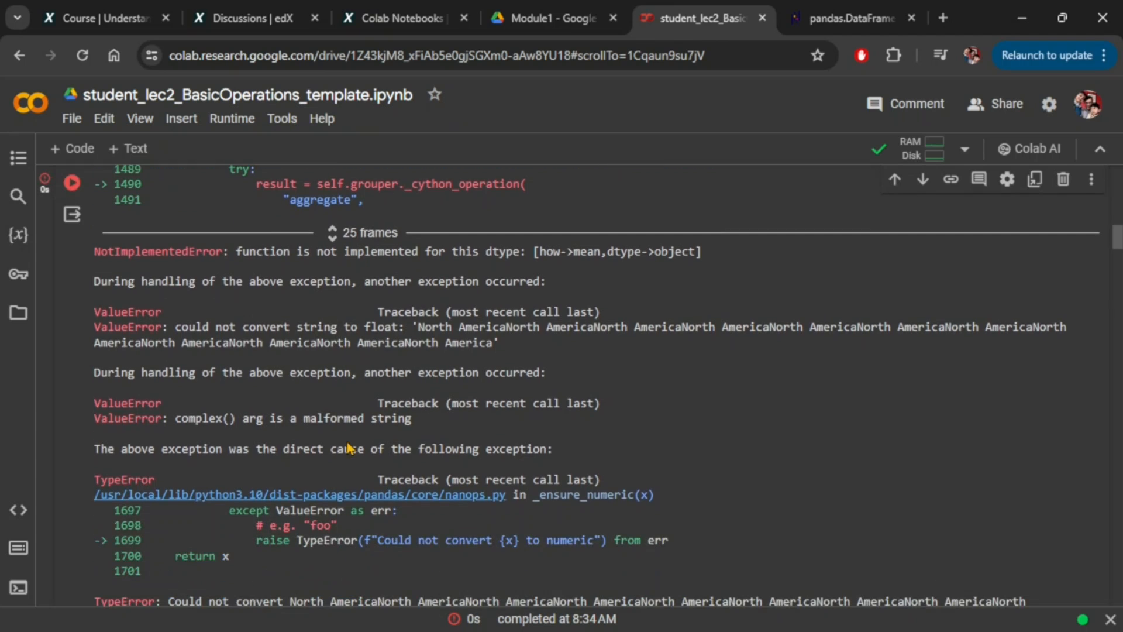
scroll(down, 3)
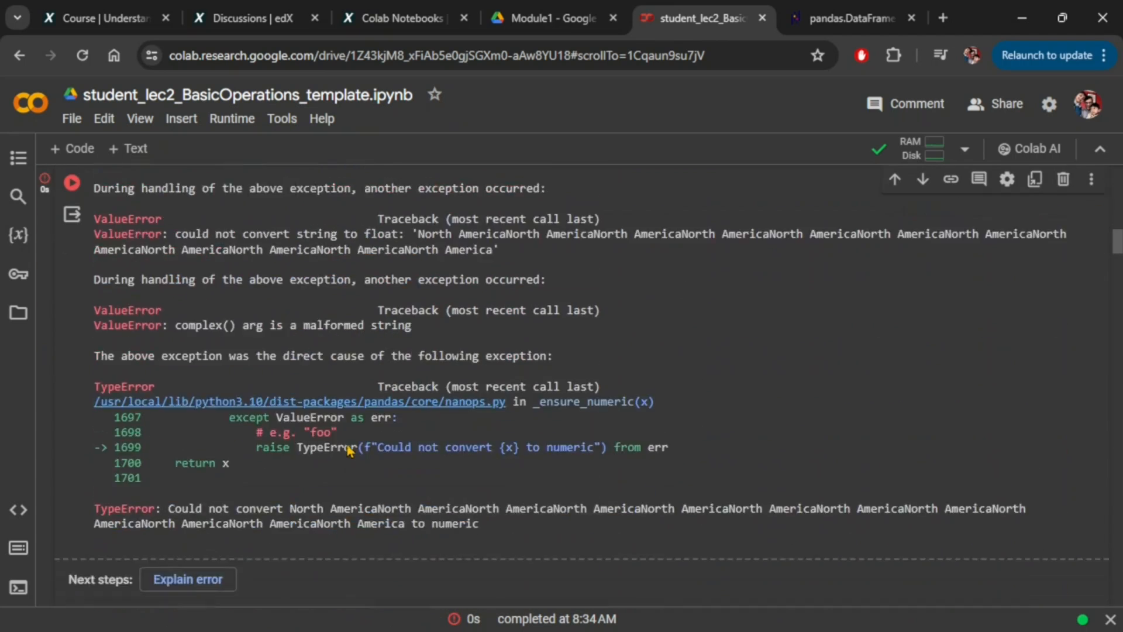
scroll(up, 3)
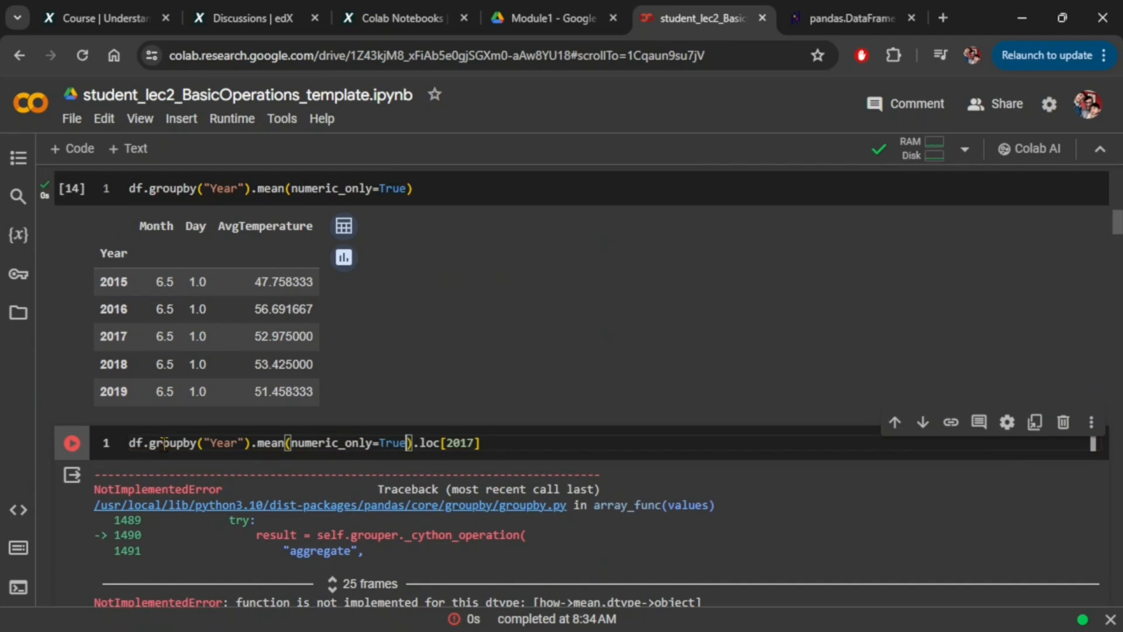
Rerun the fixed .loc[2017] cell and scroll down to the Finding Correlations section
click(72, 442)
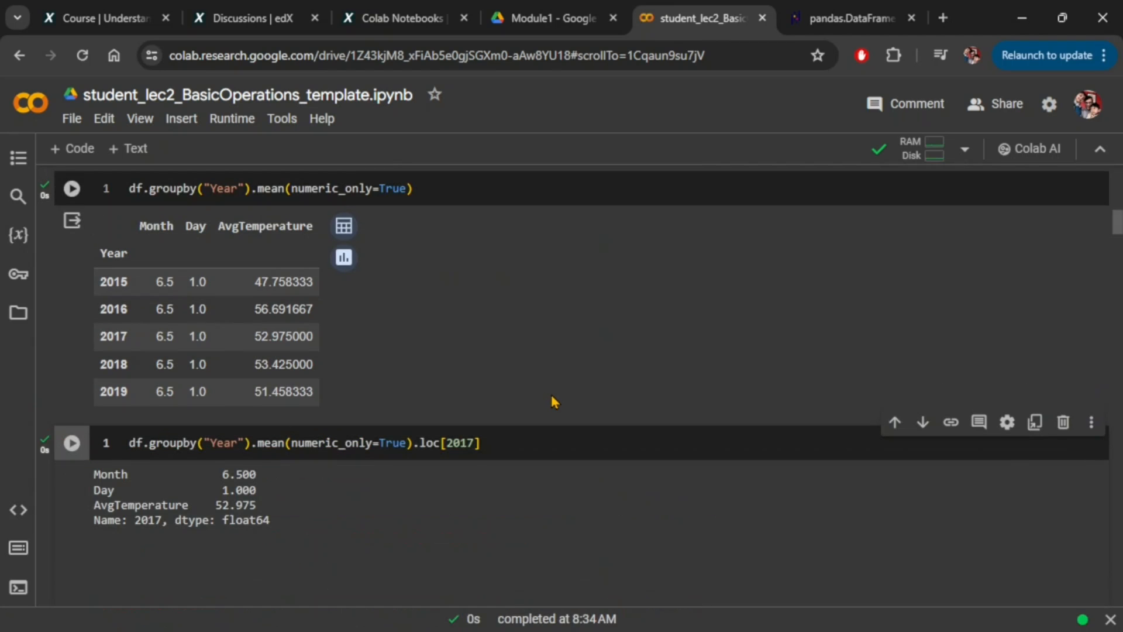
scroll(down, 3)
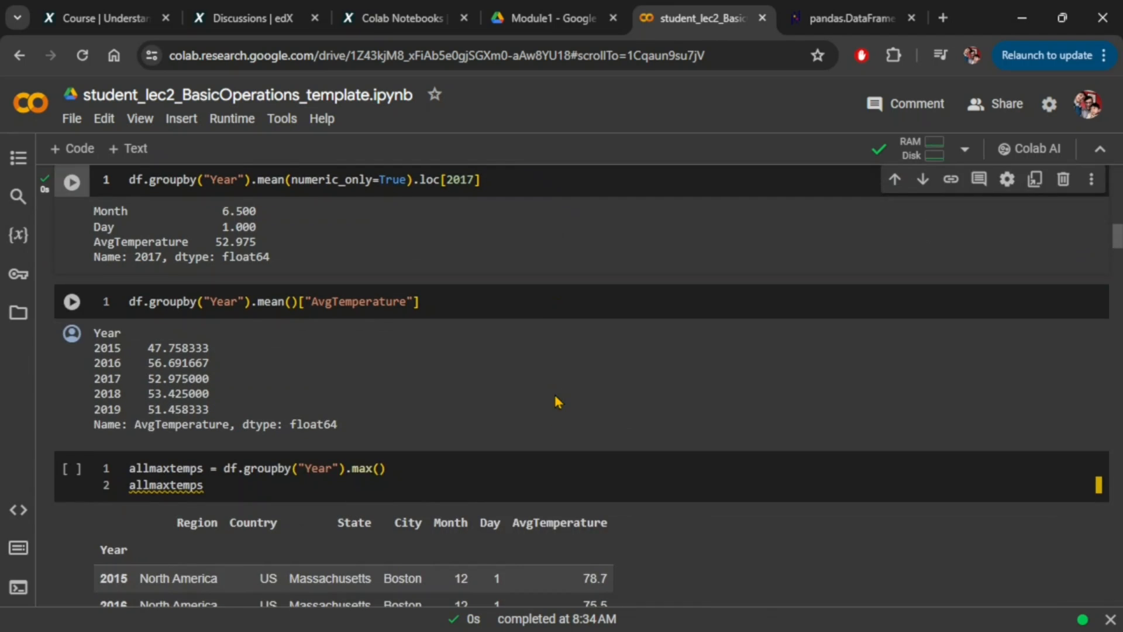
scroll(down, 3)
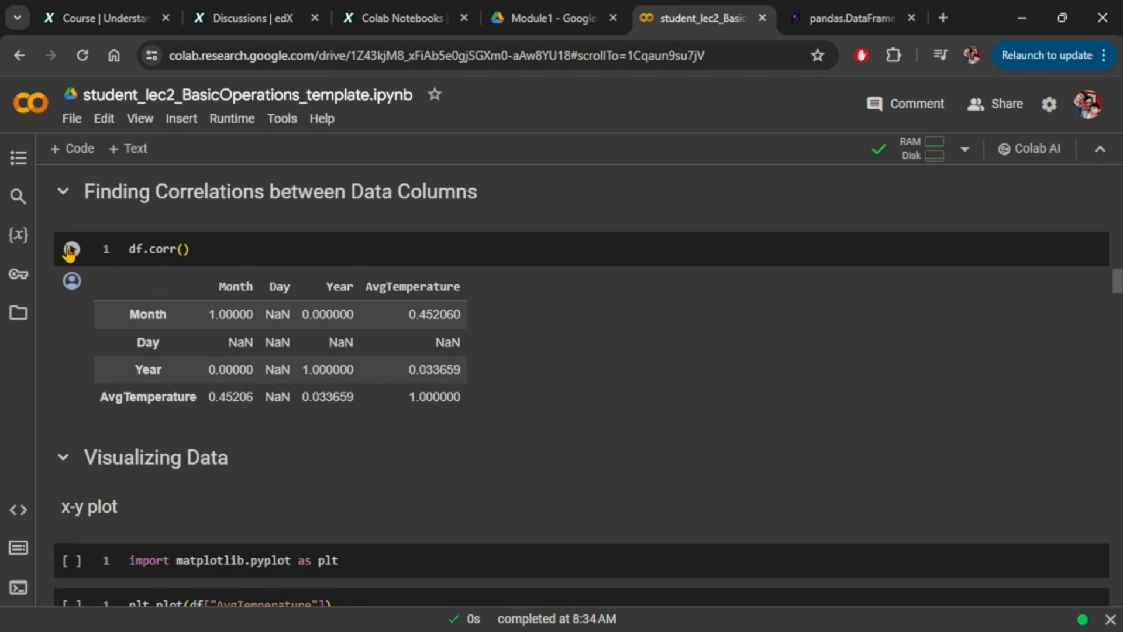
Run df.corr(), hit the string-to-float error, then rerun it with numeric_only=True
click(72, 249)
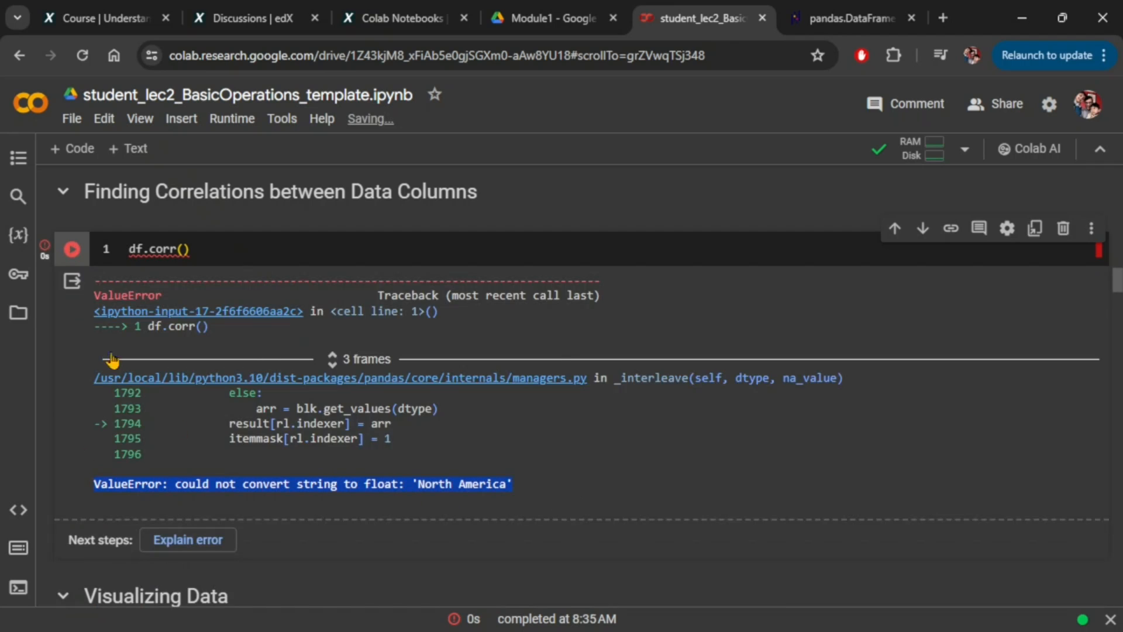
text(numeric_only=True)
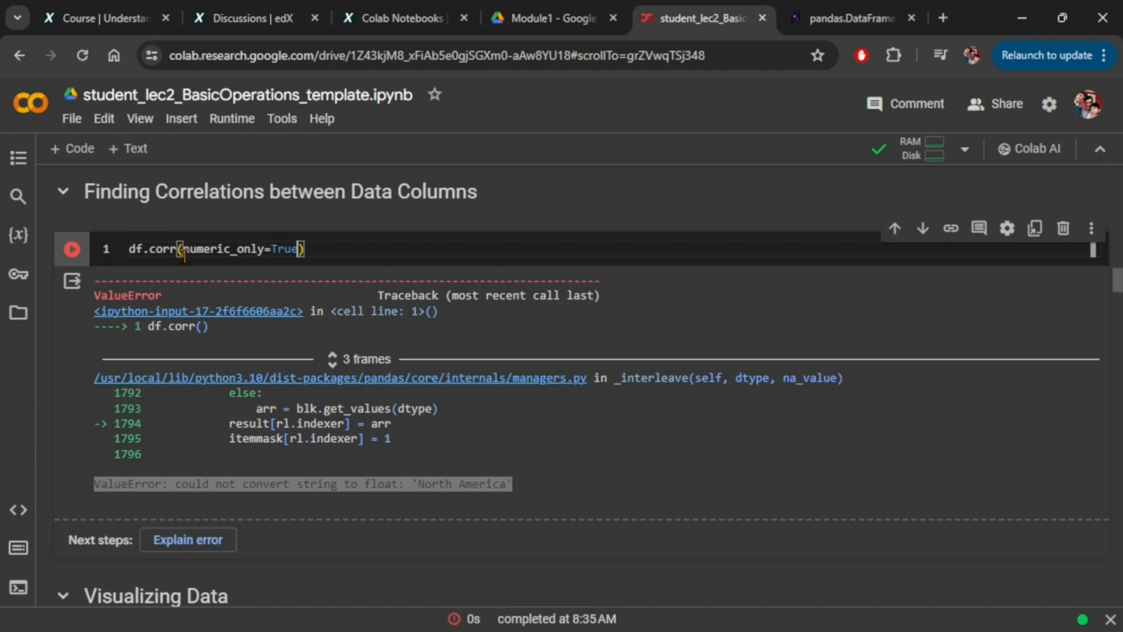
click(71, 249)
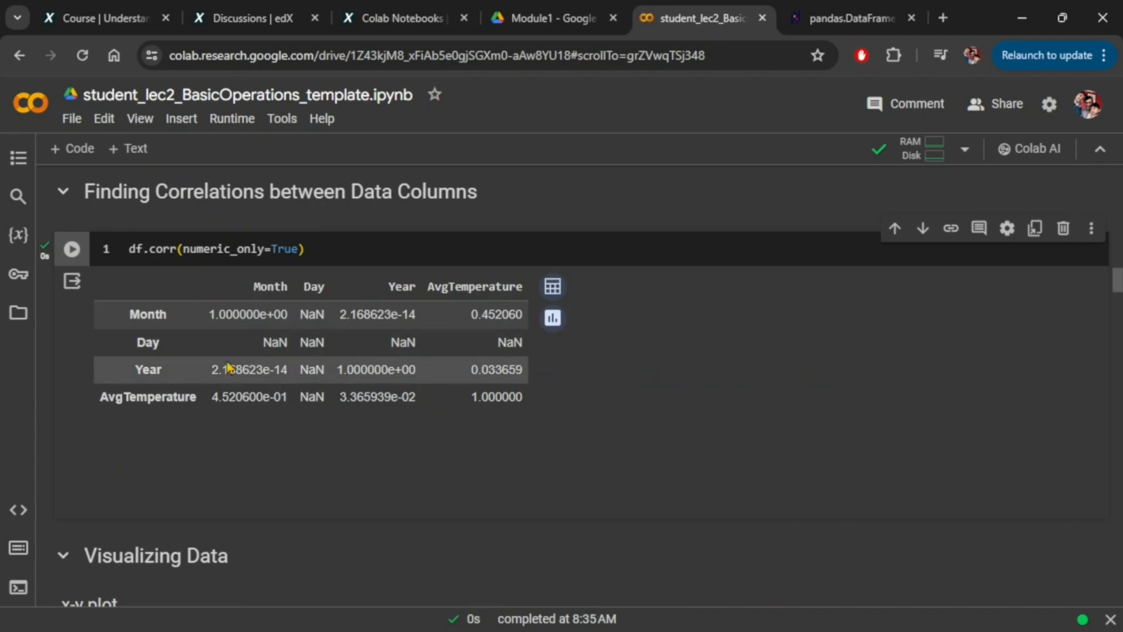
scroll(down, 3)
text(h)
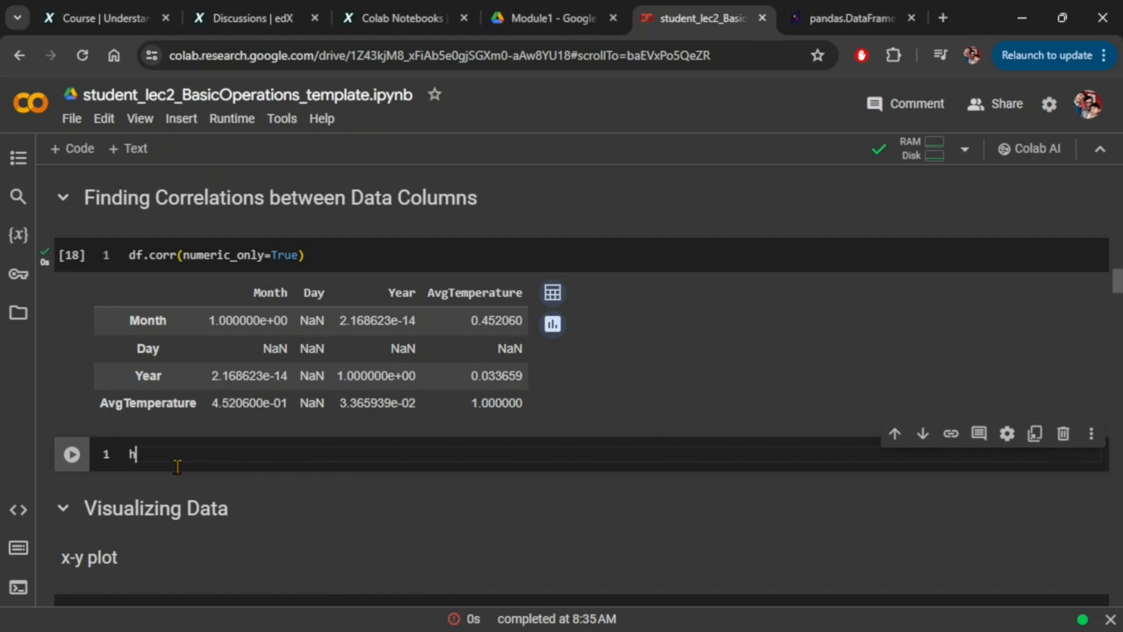
Run help(df.corr) and read the numeric_only note changed in version 2.0.0
text(elp(df.corr))
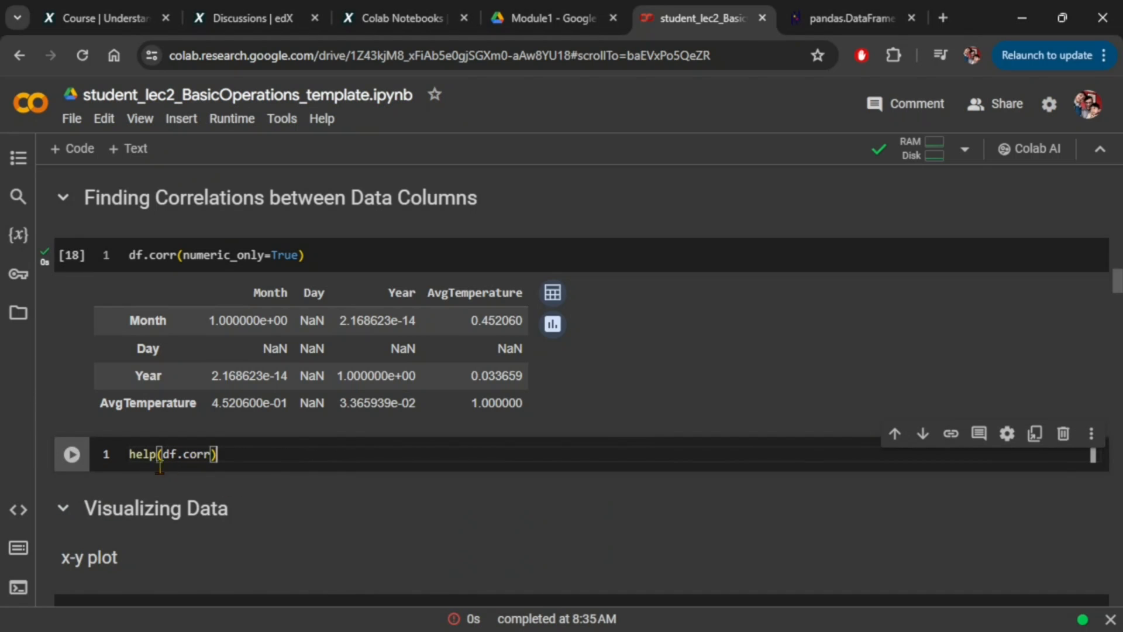
click(71, 453)
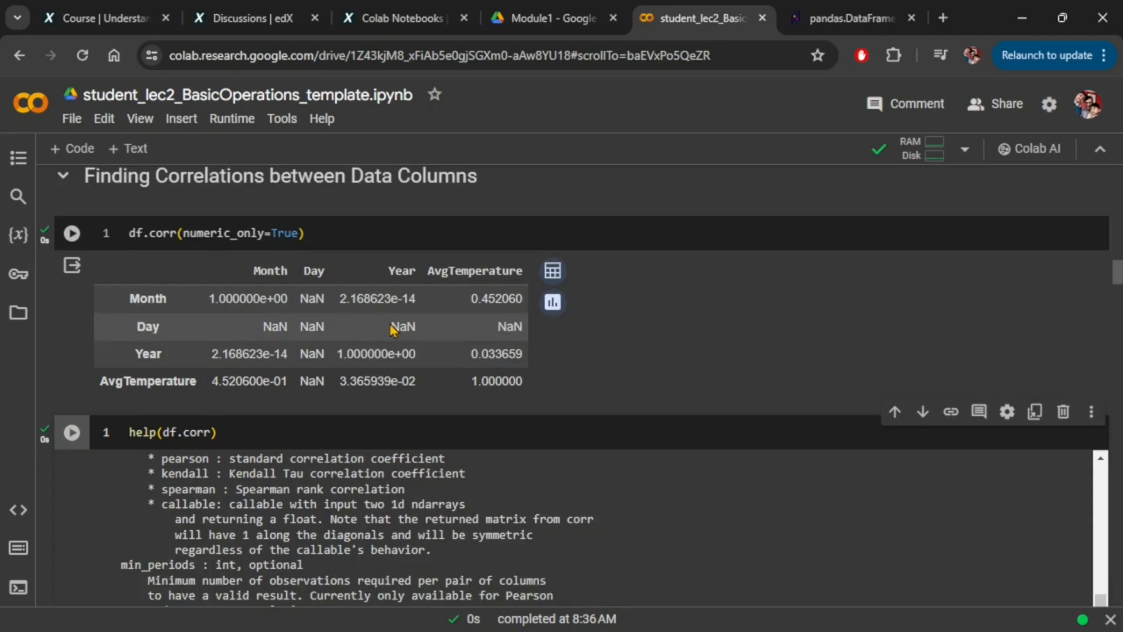
scroll(down, 3)
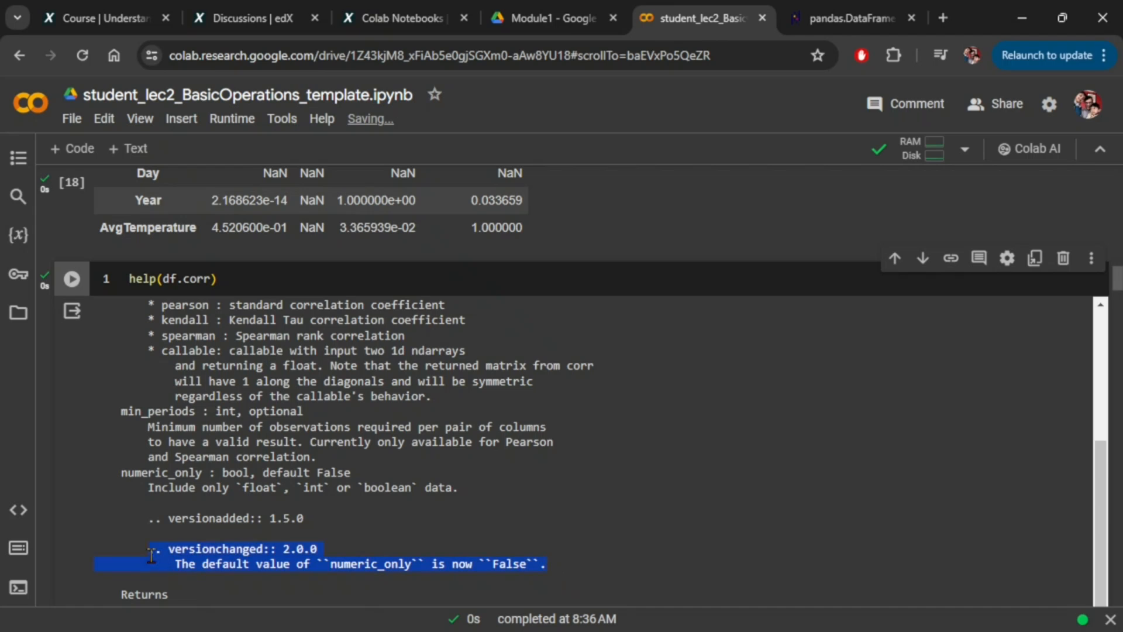
mouse_move(657, 561)
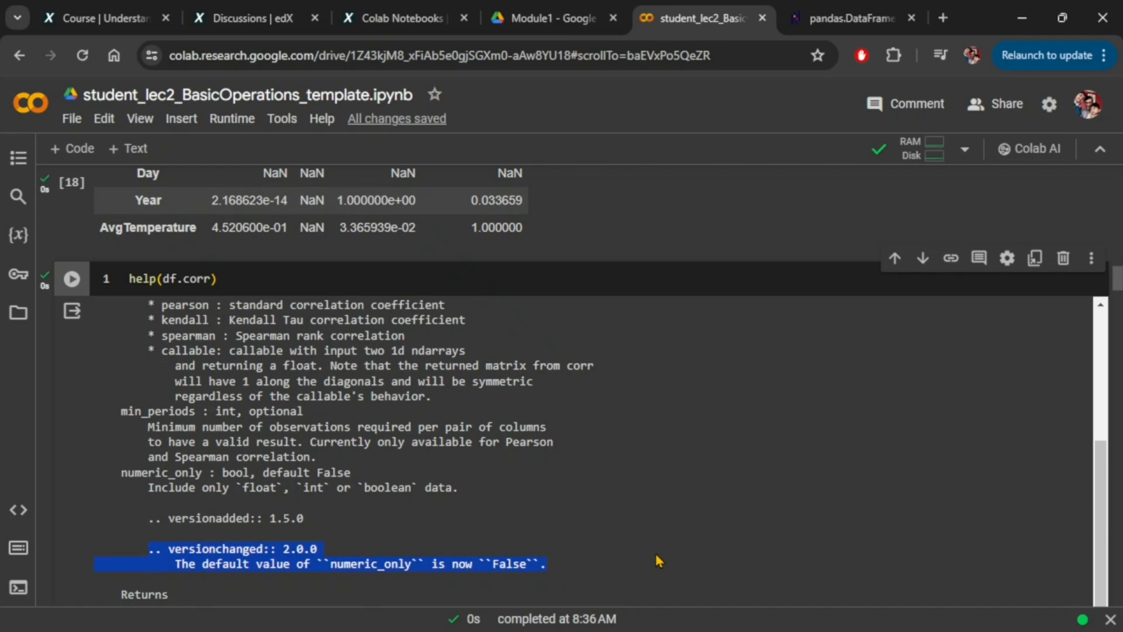
scroll(down, 3)
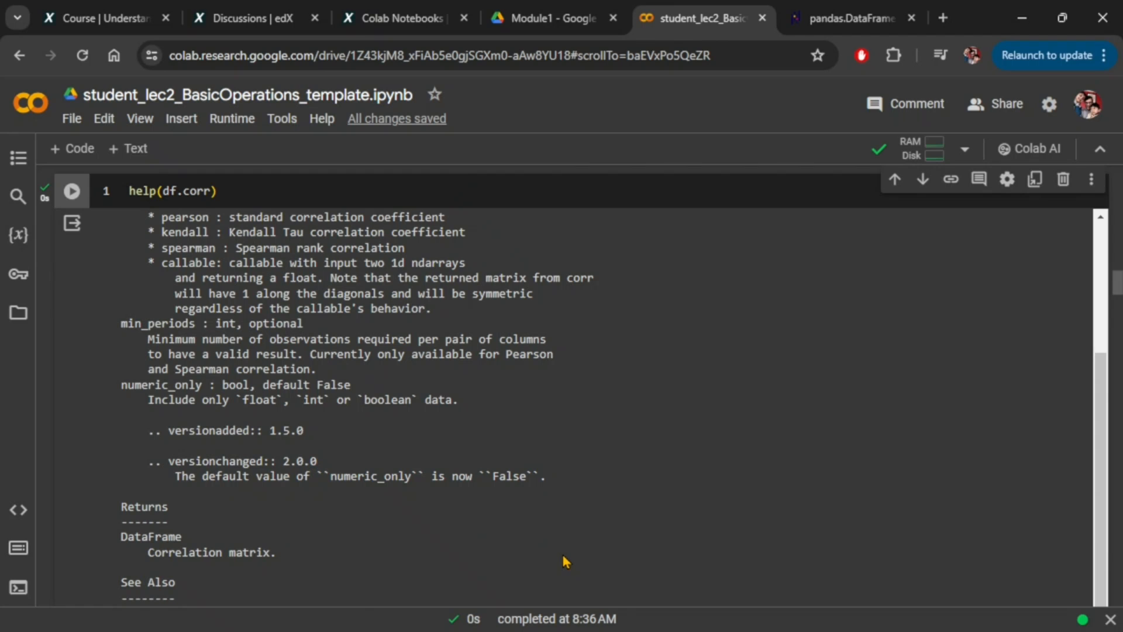
scroll(up, 3)
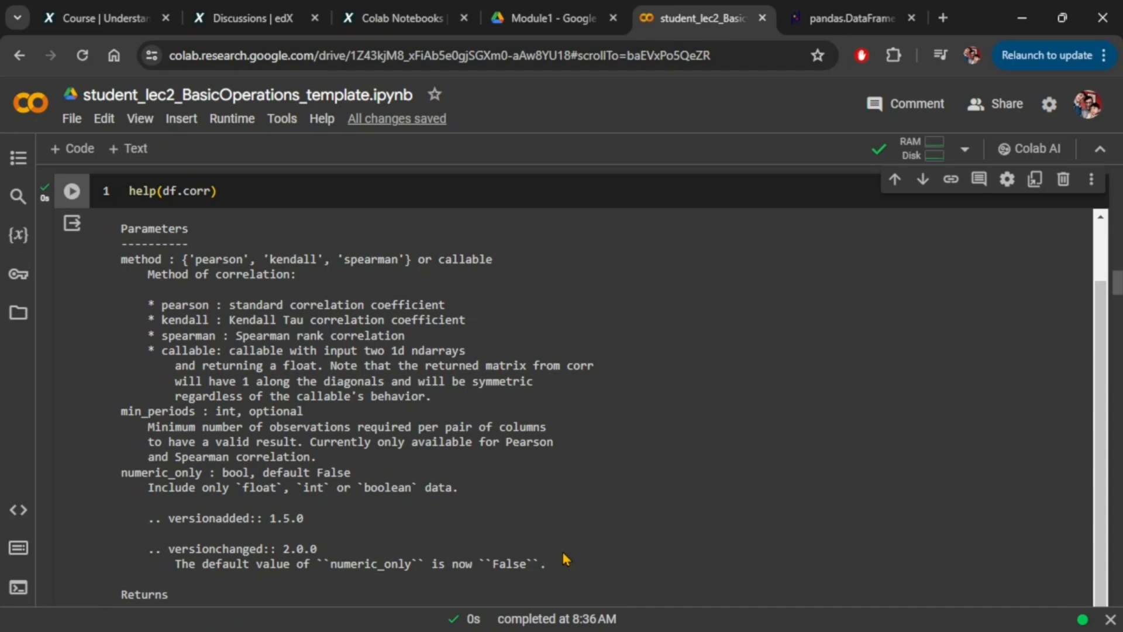
scroll(up, 3)
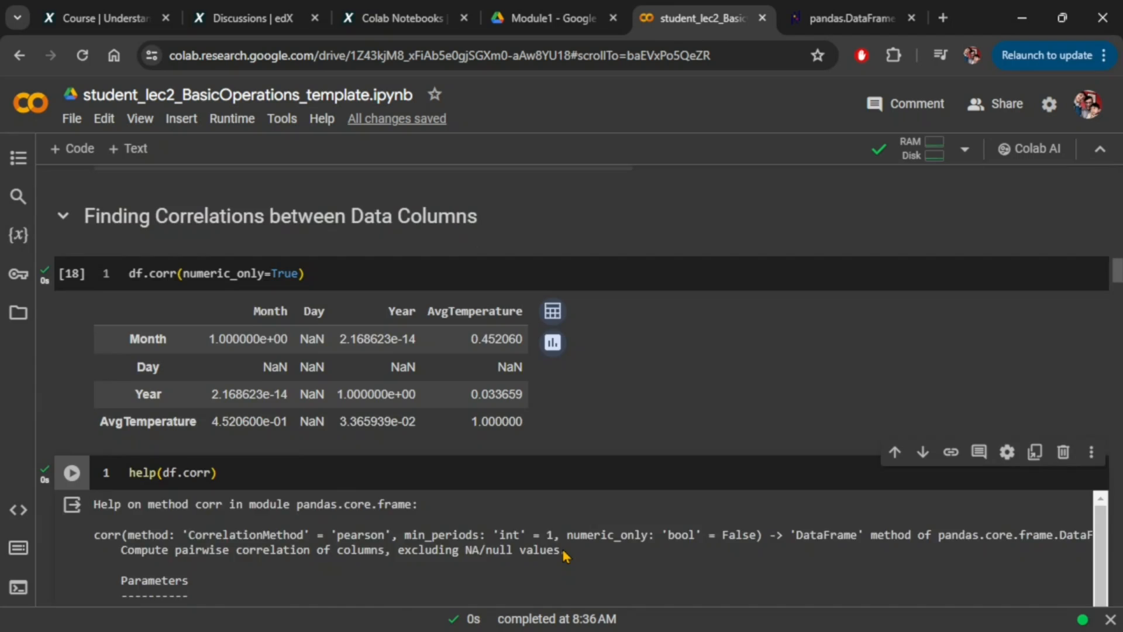
scroll(up, 3)
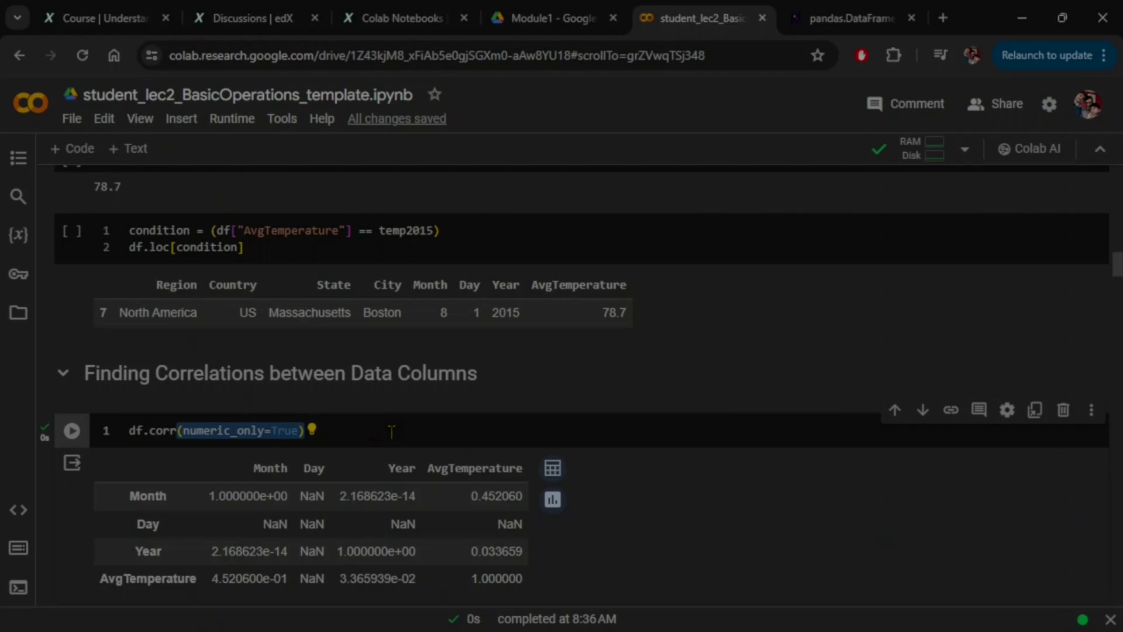
Switch to the pandas 2.0 DataFrame.corr documentation and scroll its method sidebar
click(852, 18)
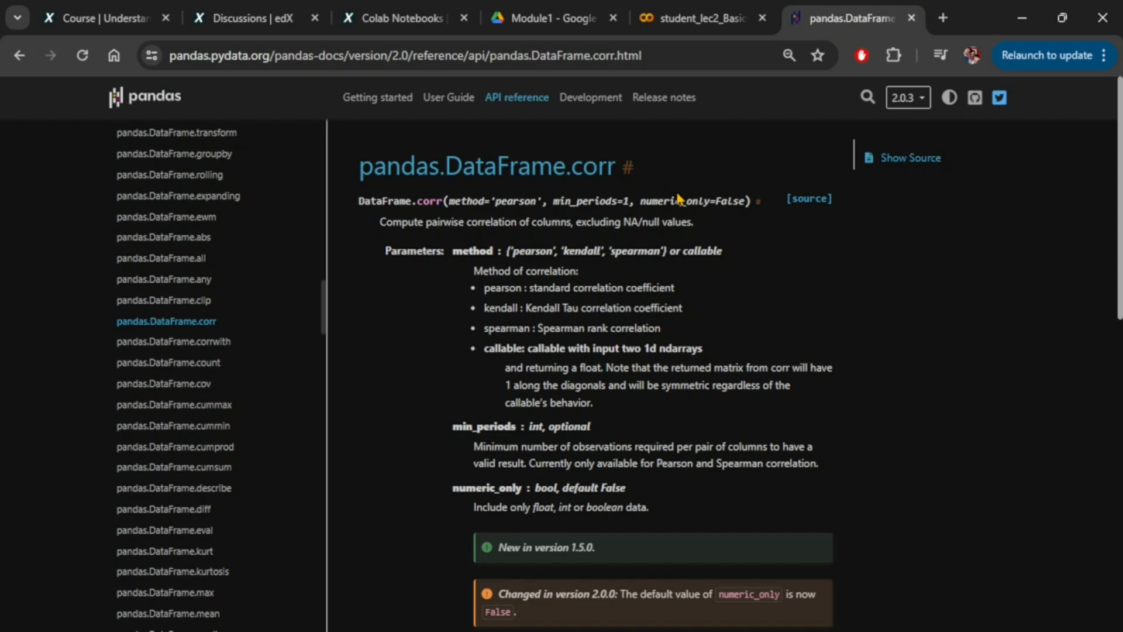
mouse_move(181, 333)
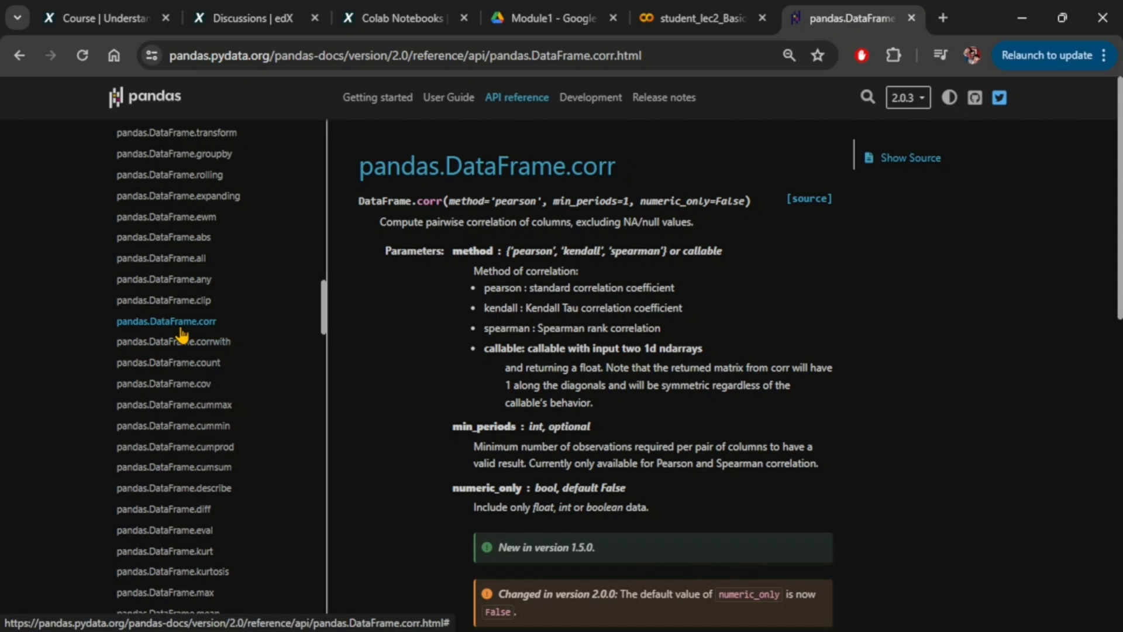
mouse_move(208, 242)
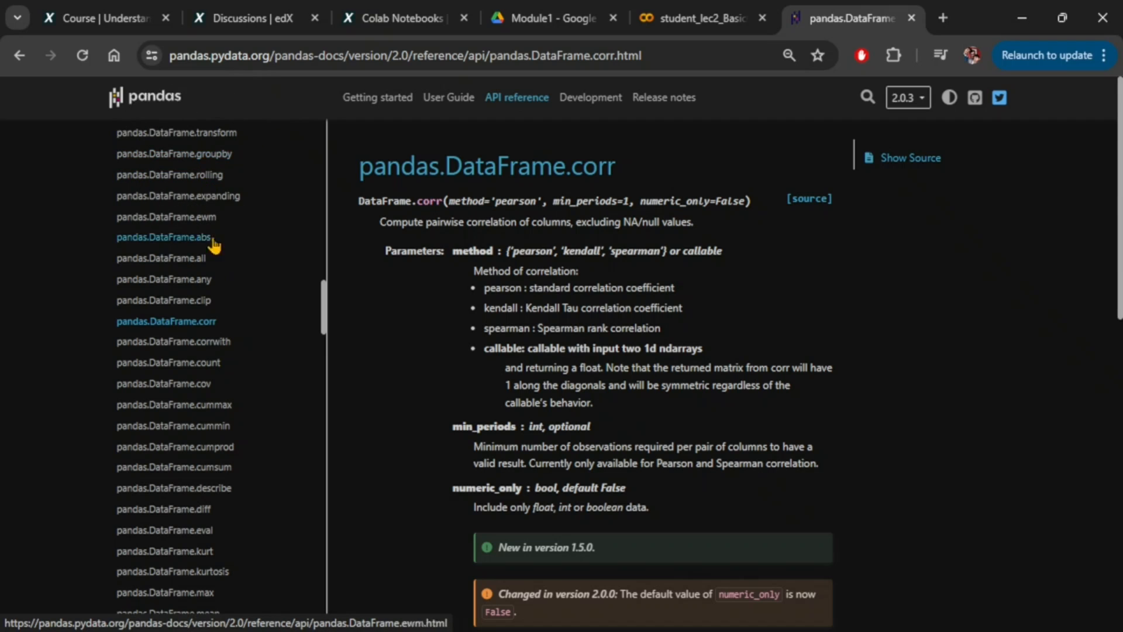
scroll(down, 3)
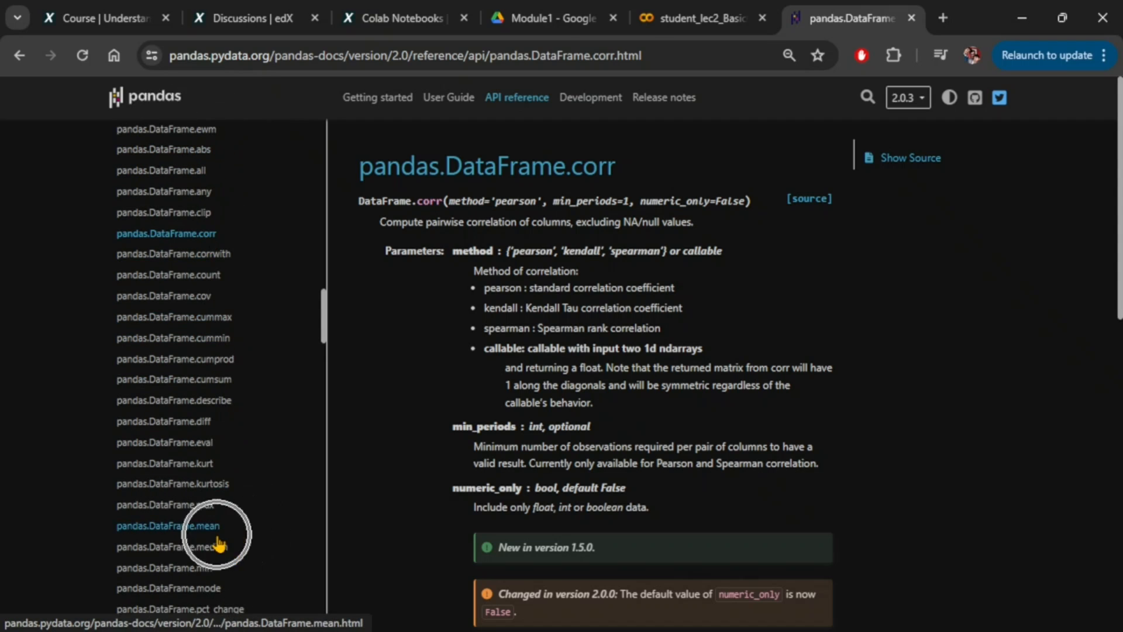
mouse_move(256, 295)
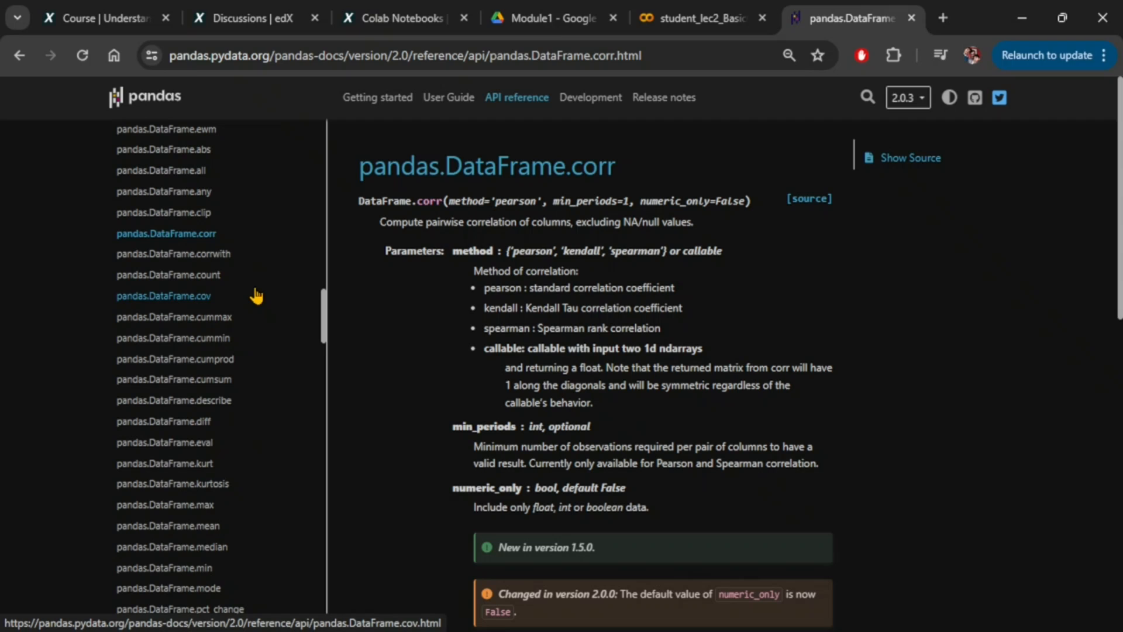
key(ctrl+f)
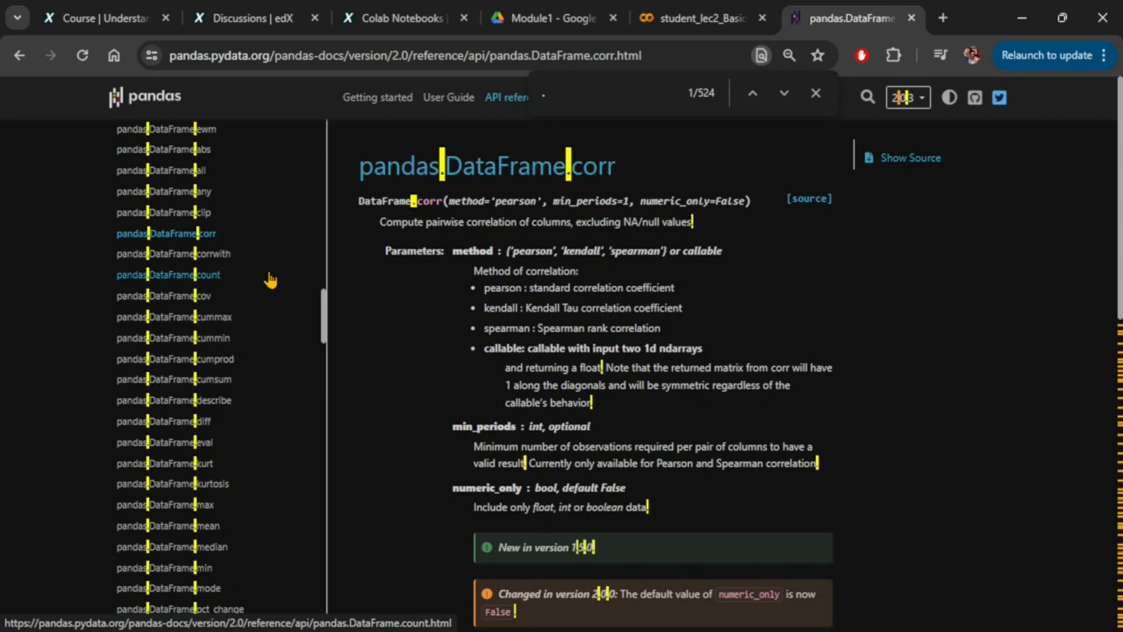
text(.mean)
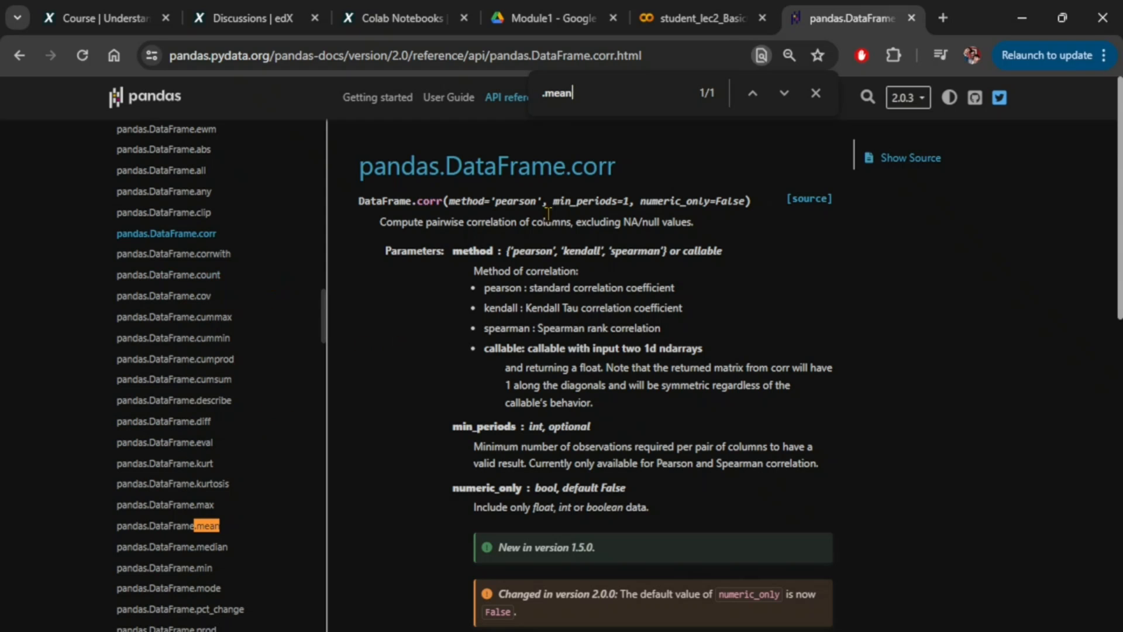
click(815, 92)
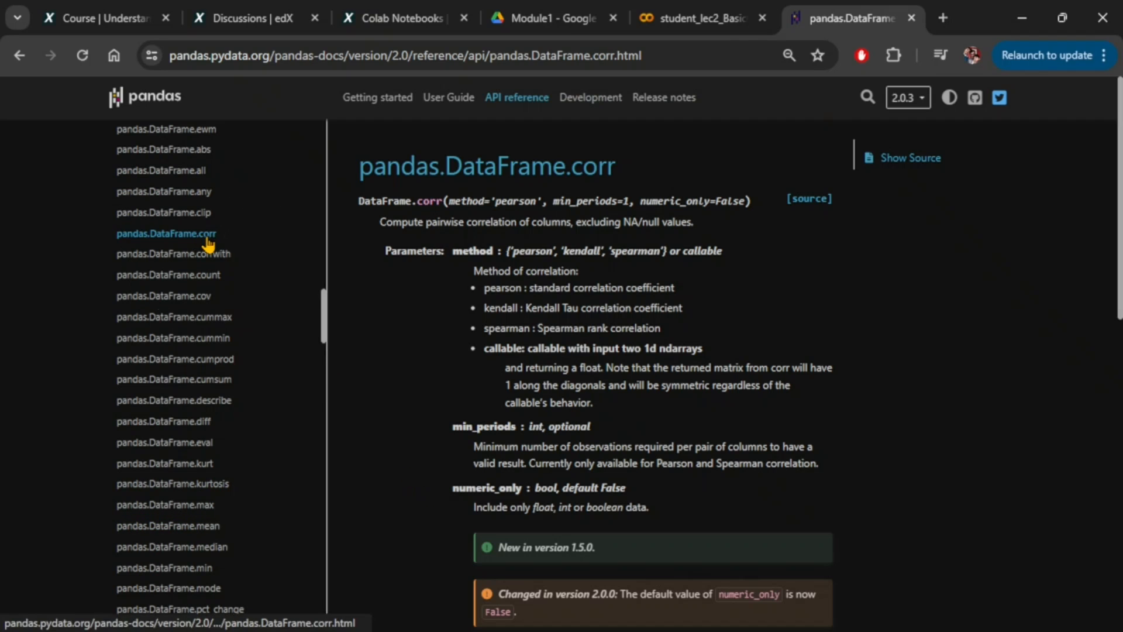
mouse_move(648, 215)
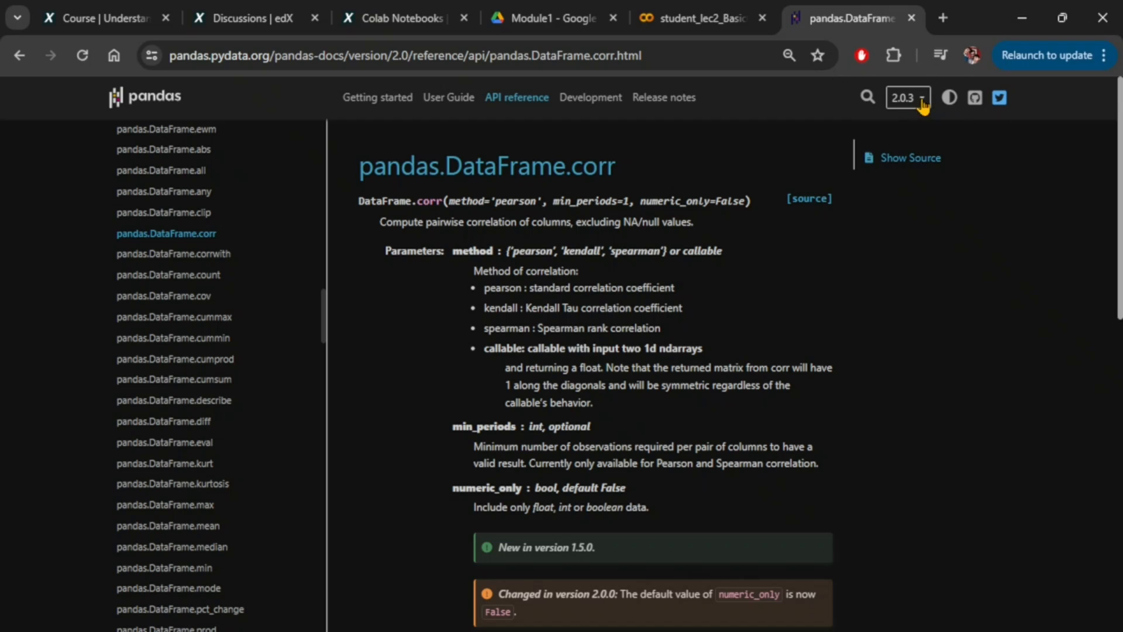
mouse_move(665, 506)
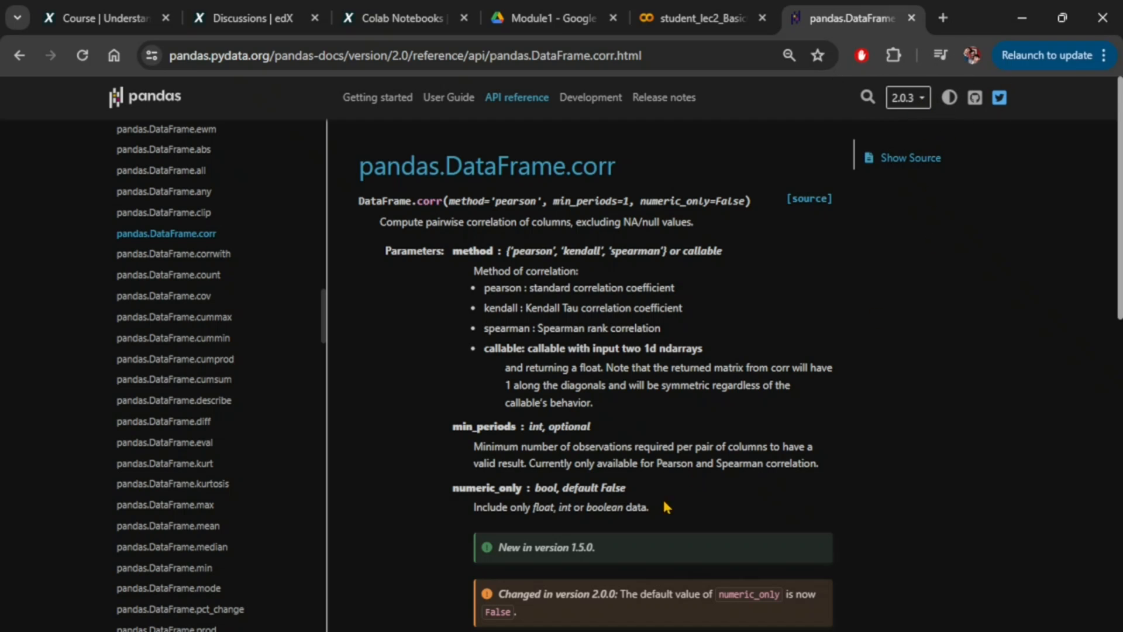
scroll(down, 3)
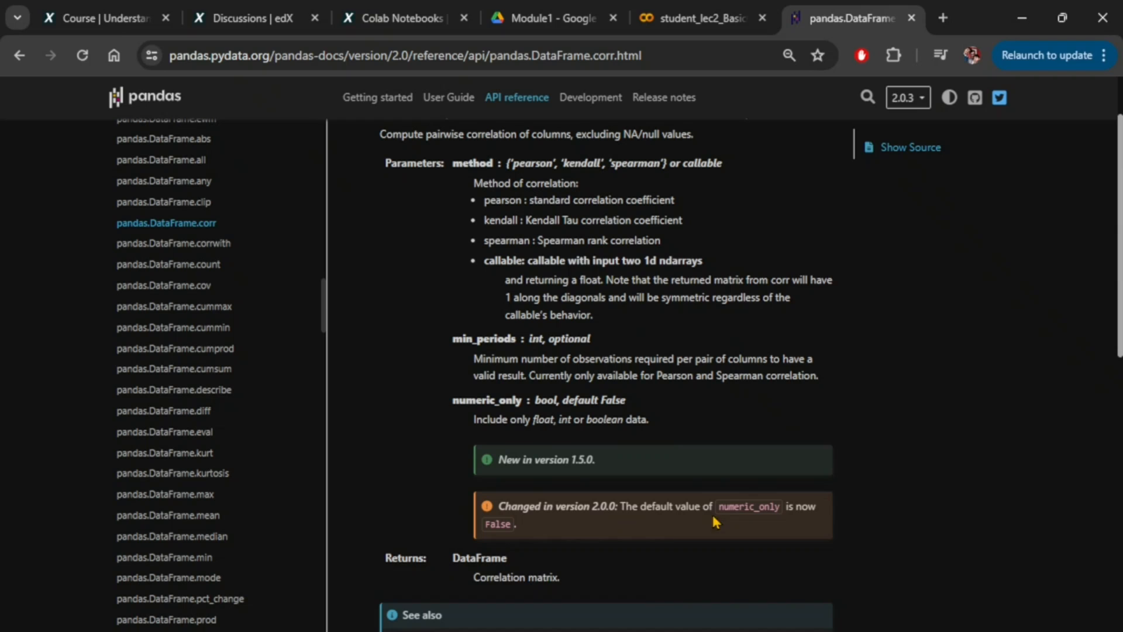
mouse_move(926, 113)
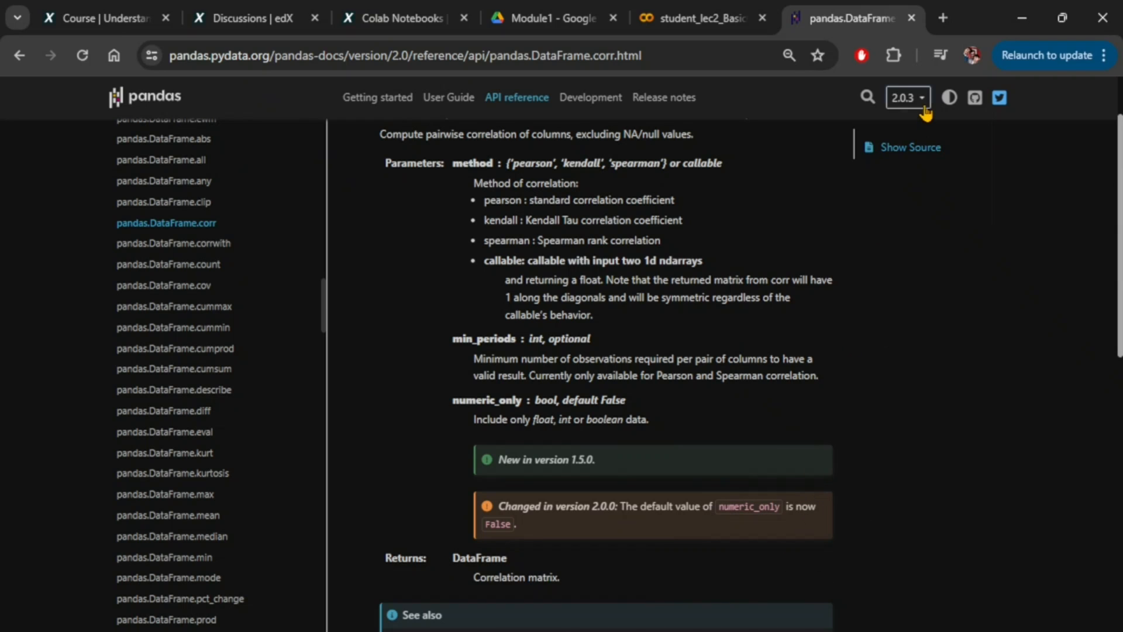
Compare DataFrame.corr docs: numeric_only defaults to True in 1.5, False in stable 2.2
click(906, 97)
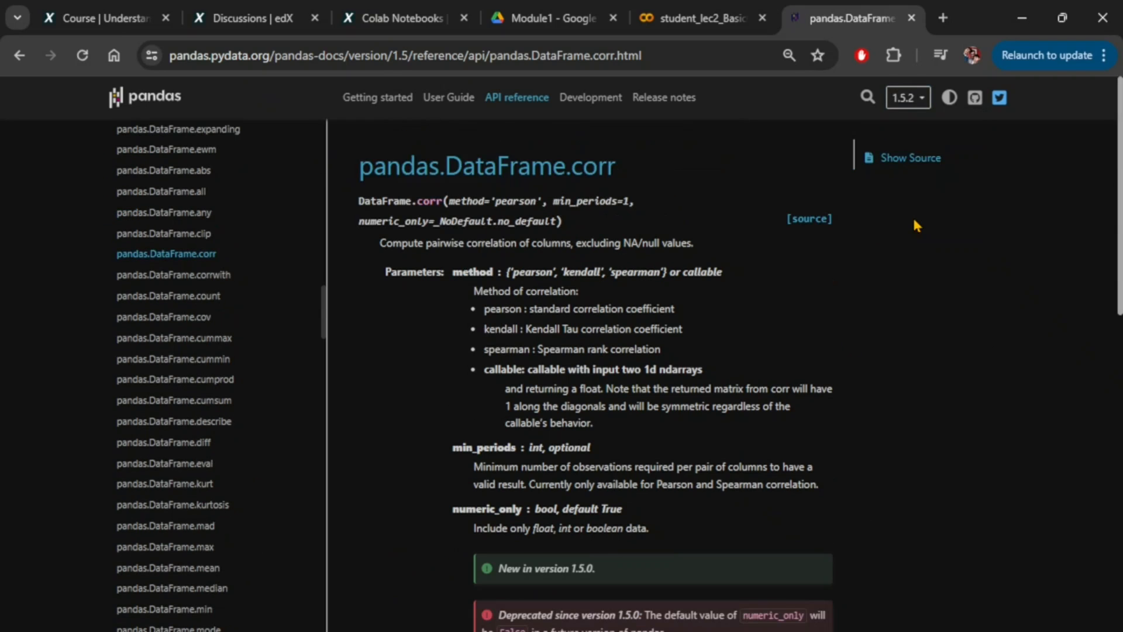
scroll(down, 3)
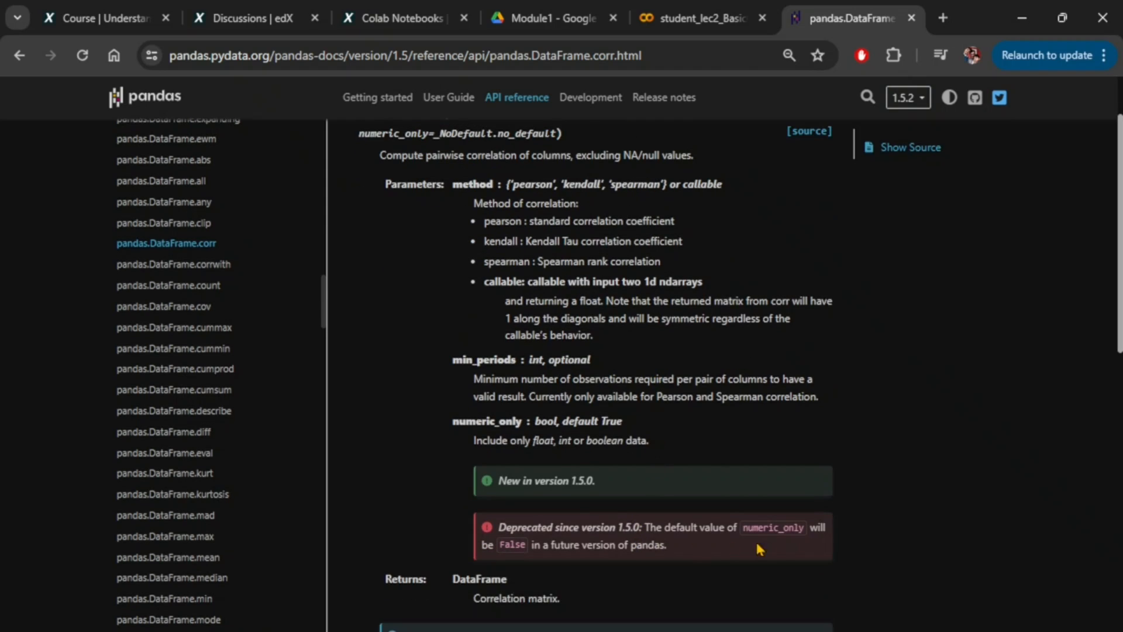
mouse_move(858, 542)
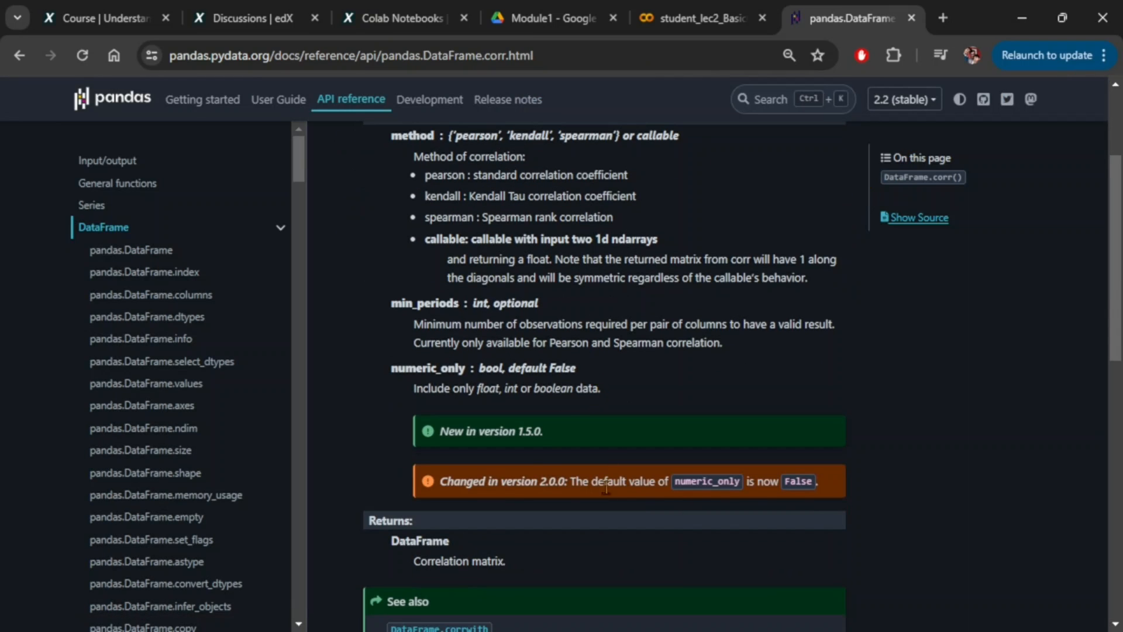
mouse_move(786, 500)
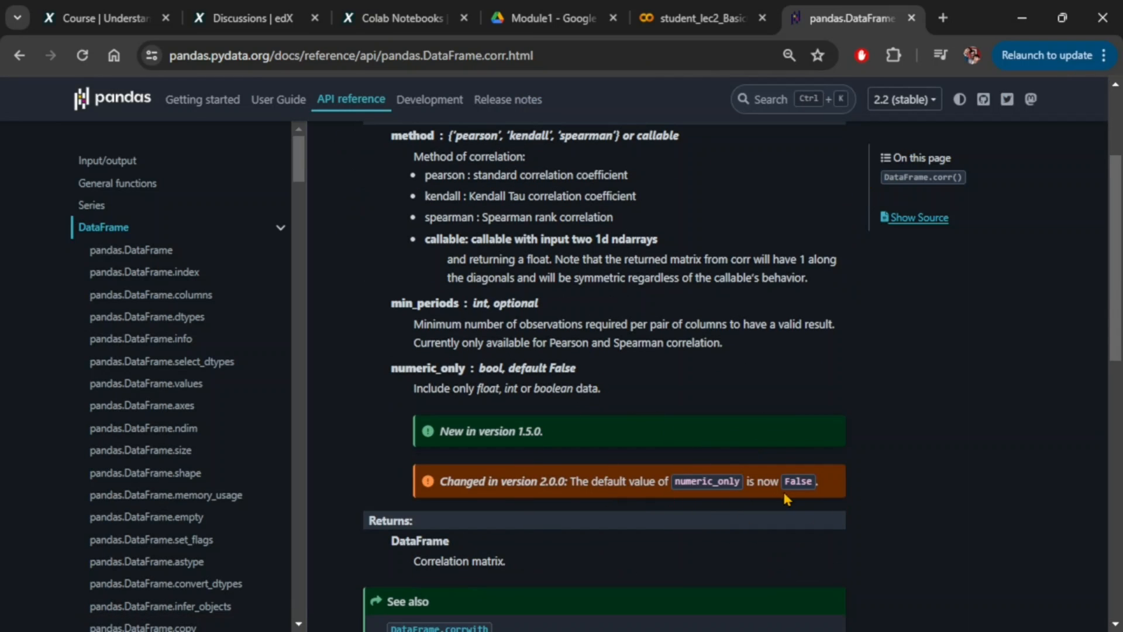
scroll(up, 3)
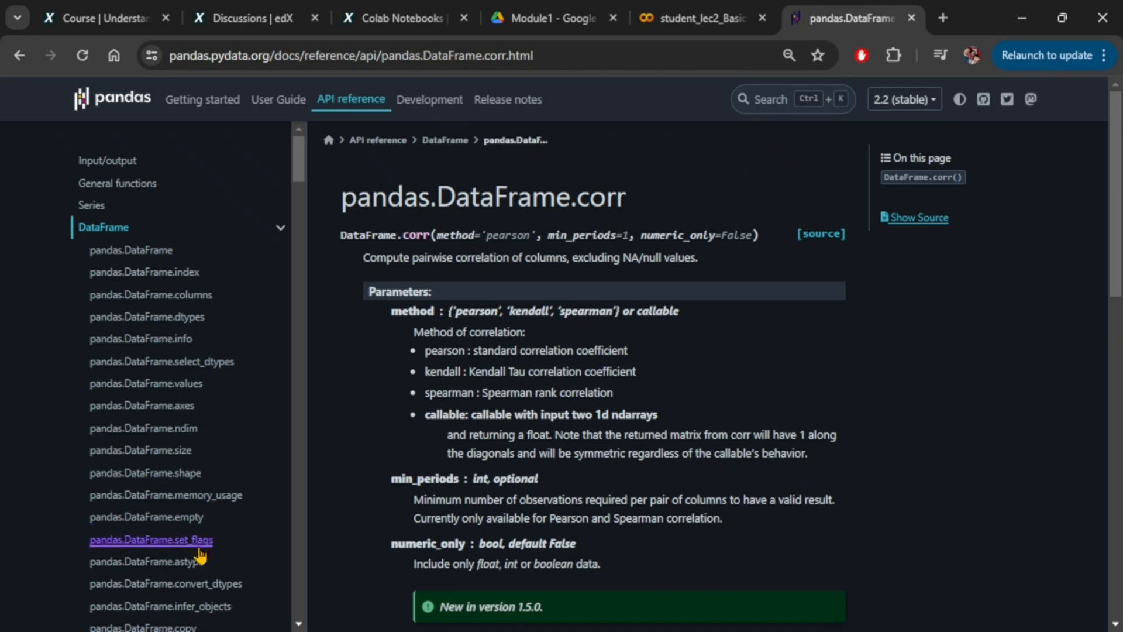
scroll(down, 3)
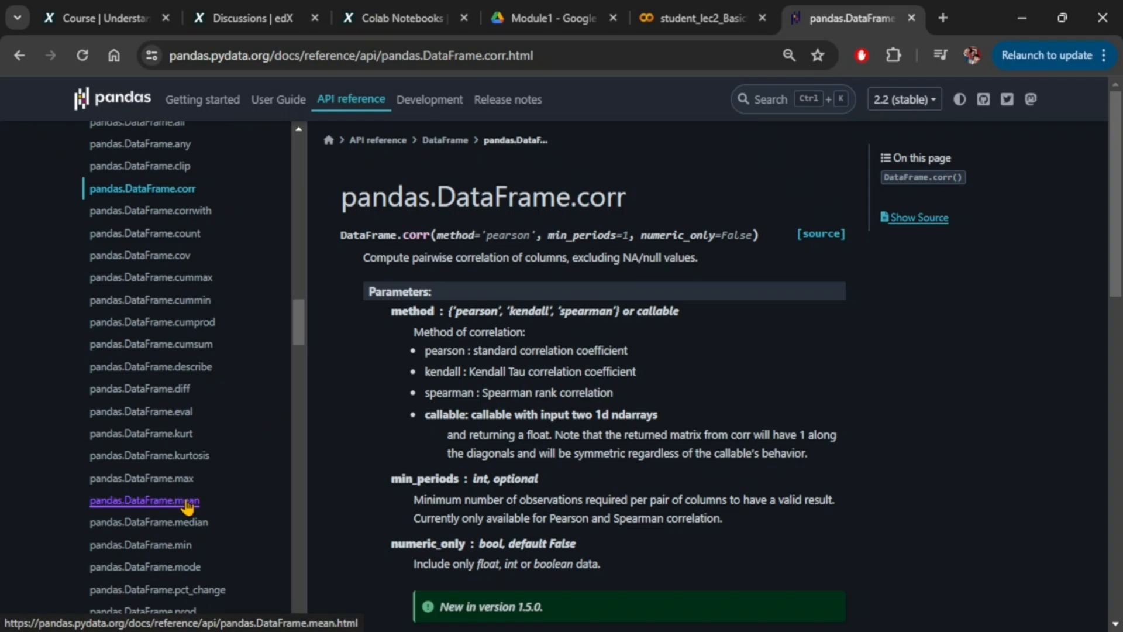
Open the pandas.DataFrame.mean docs and scroll to its numeric_only=True example
click(143, 500)
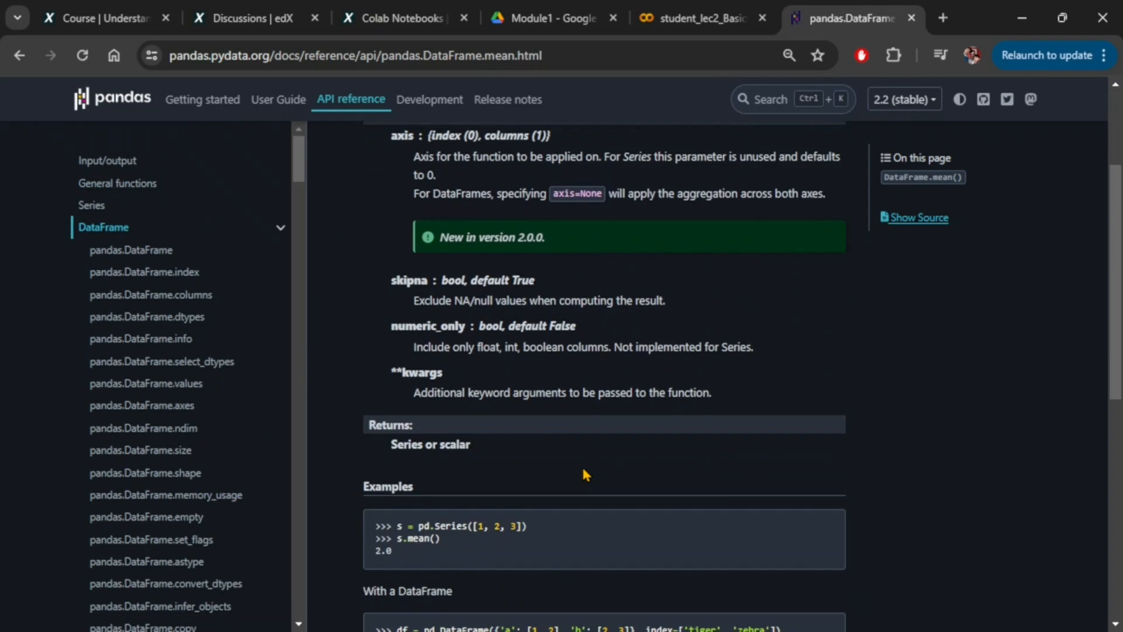
scroll(down, 3)
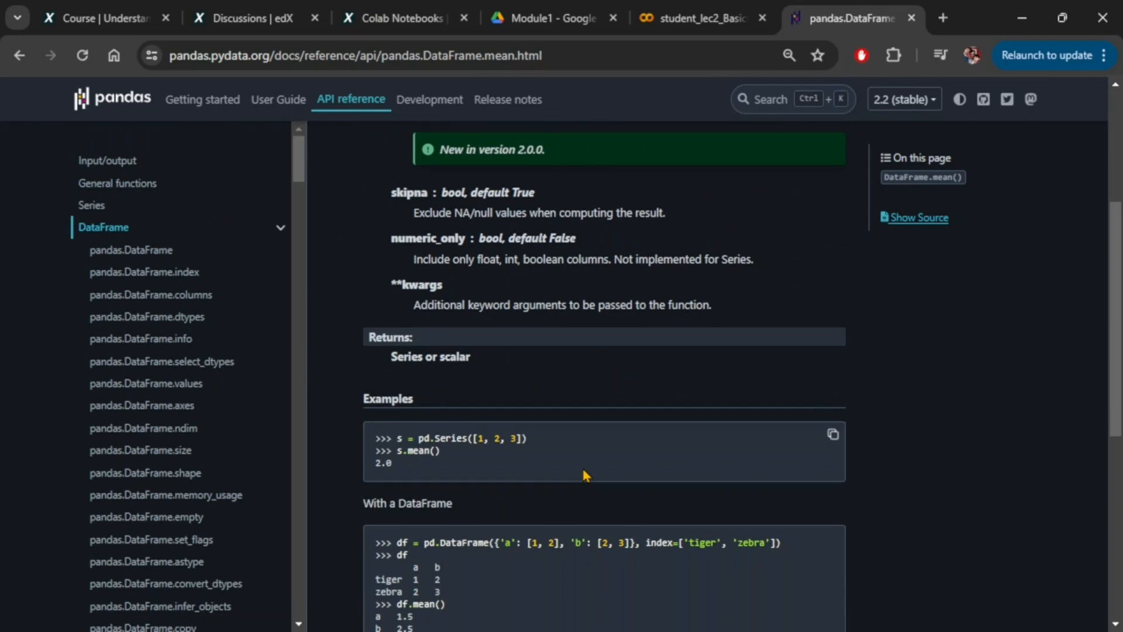
mouse_move(499, 263)
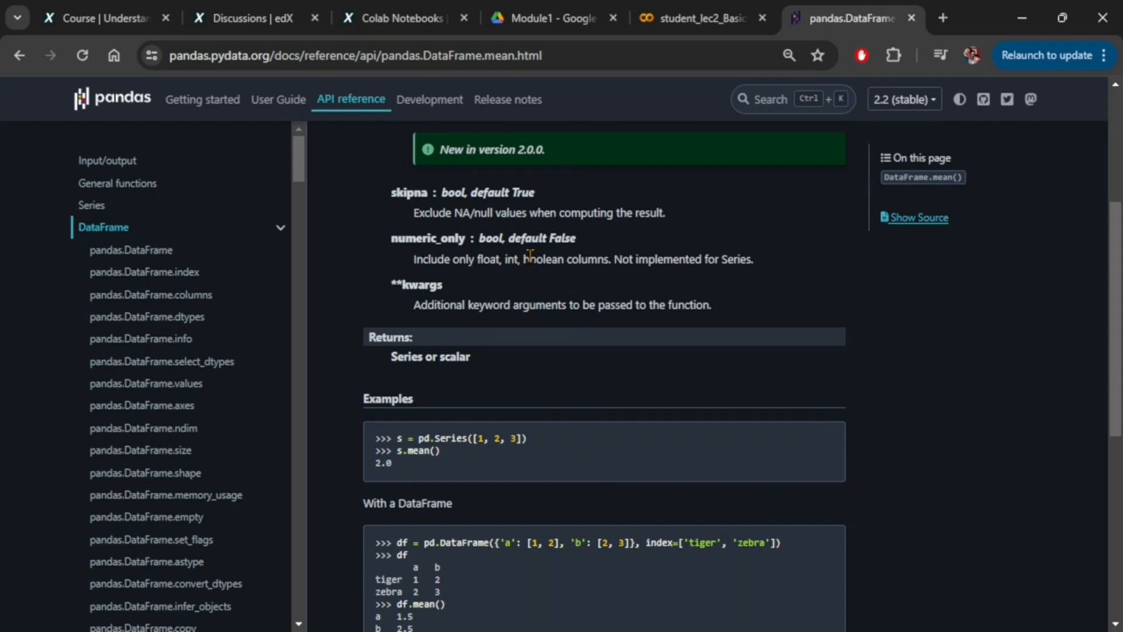
scroll(up, 3)
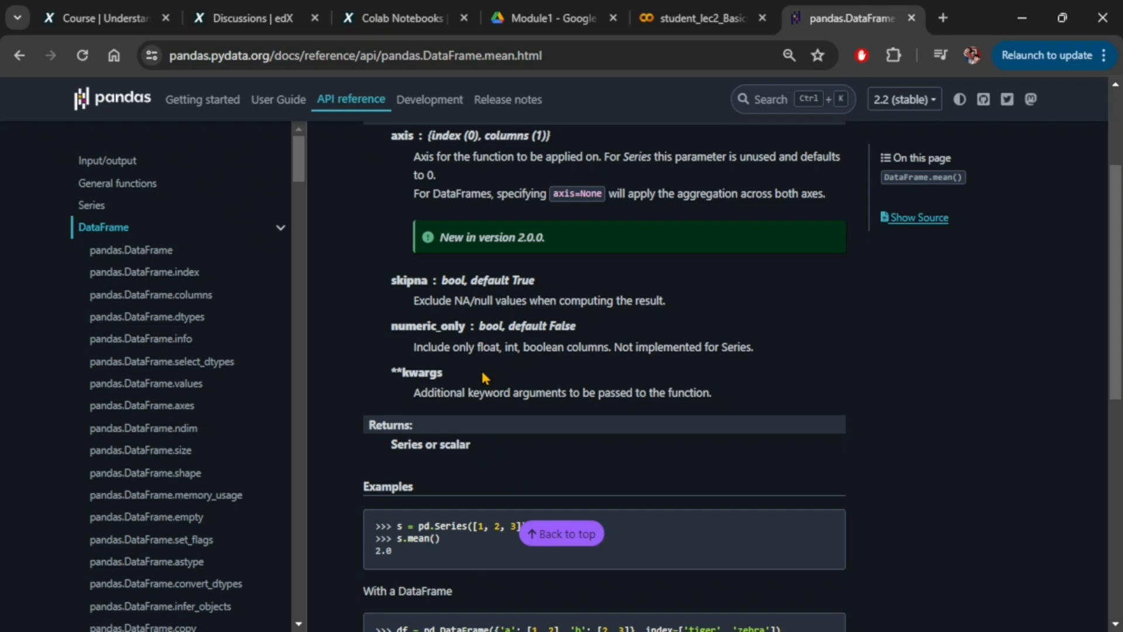
scroll(down, 3)
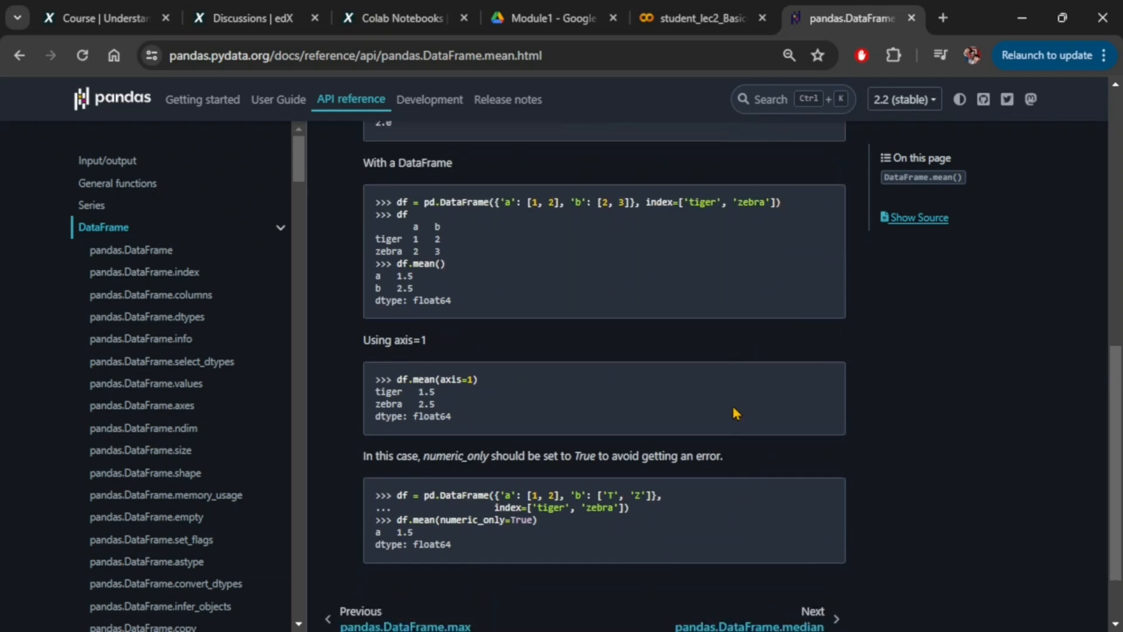
scroll(down, 3)
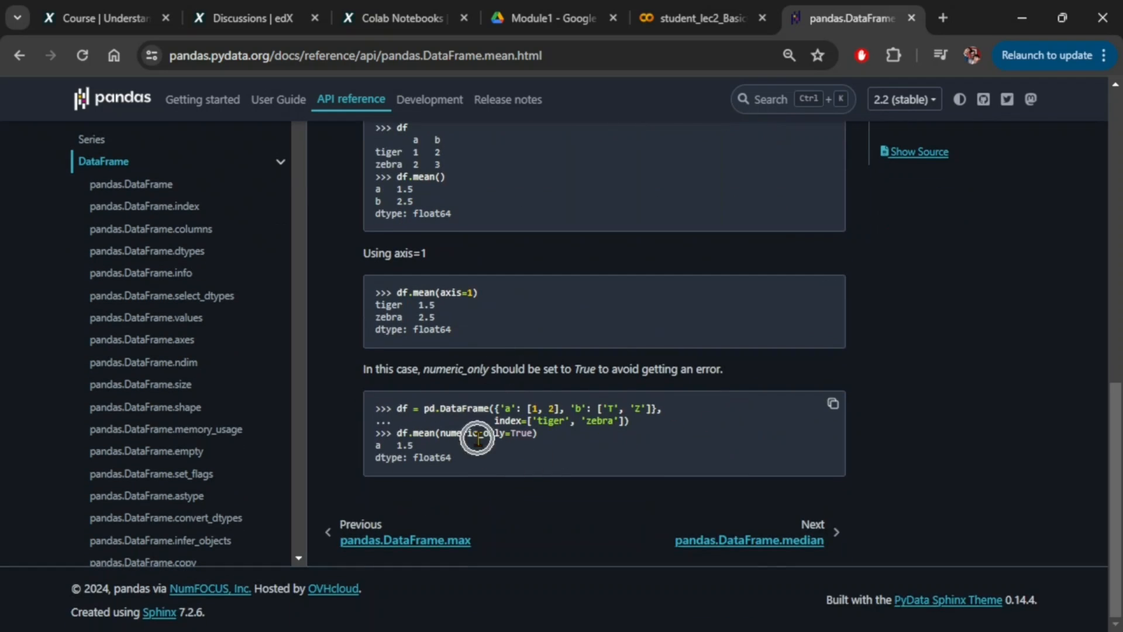